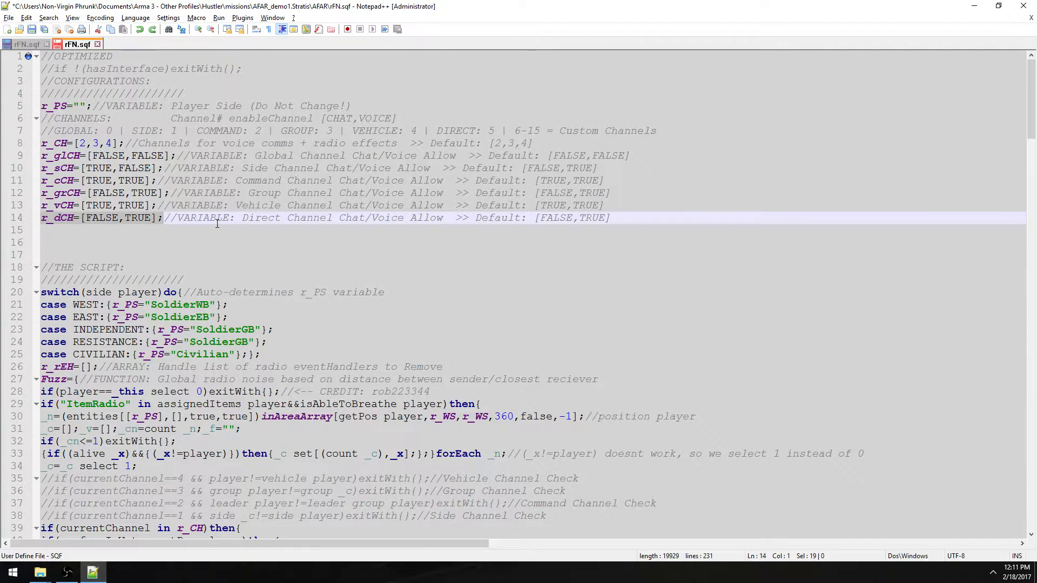
pyautogui.moveTo(351, 257)
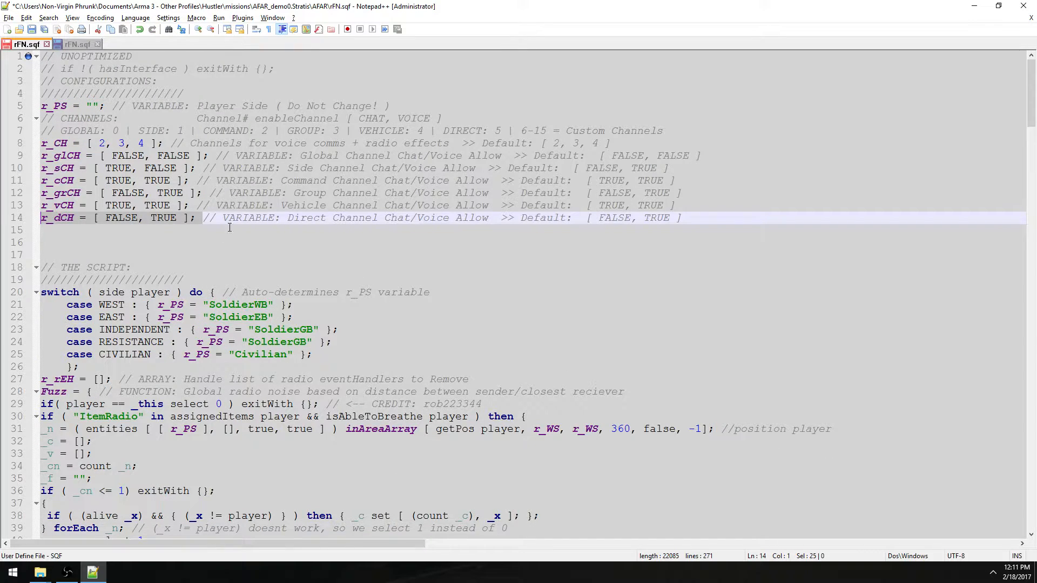
pyautogui.moveTo(386, 258)
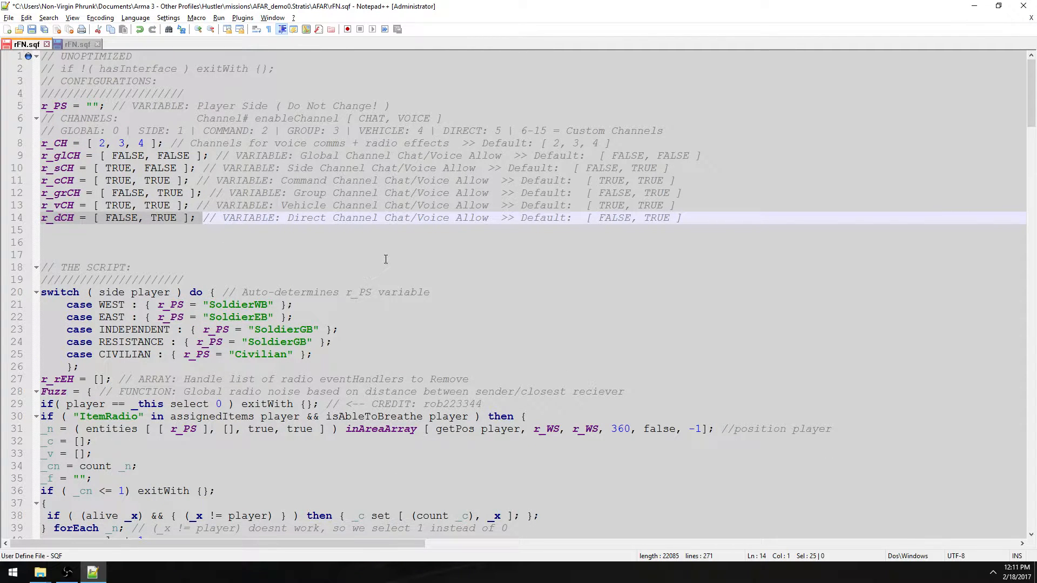
pyautogui.moveTo(372, 245)
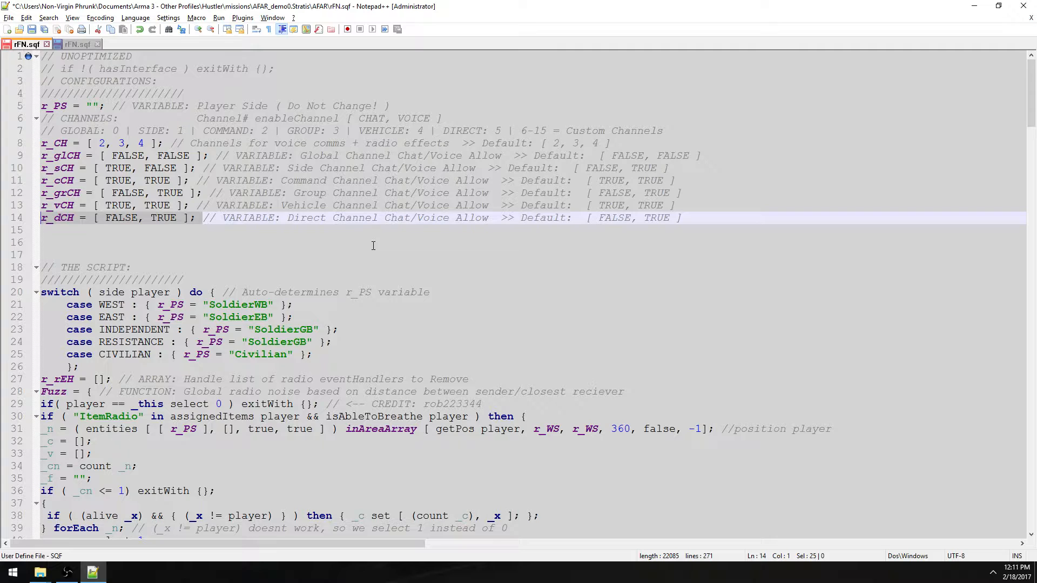
pyautogui.moveTo(110, 227)
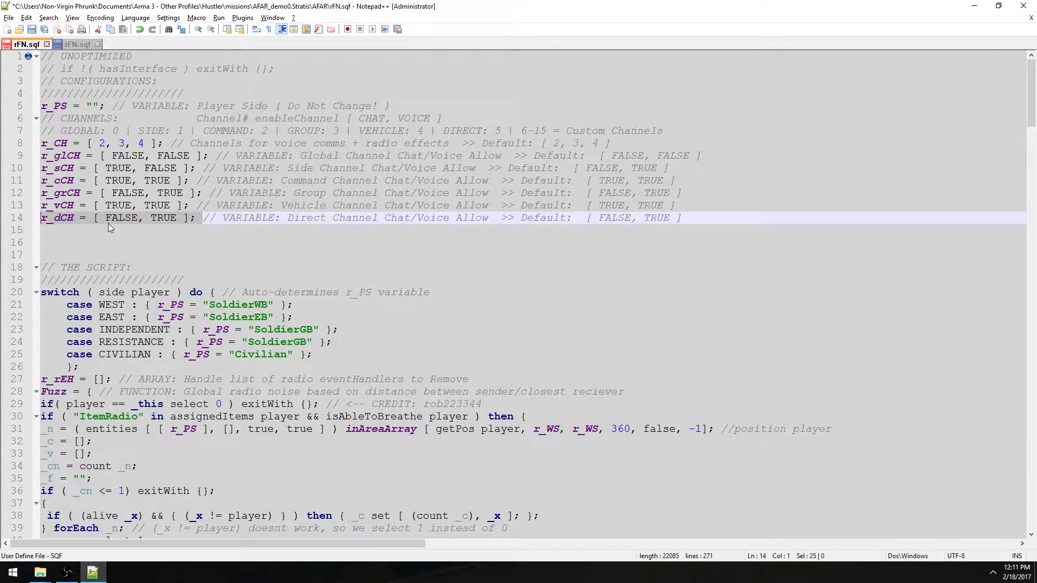
pyautogui.moveTo(75, 44)
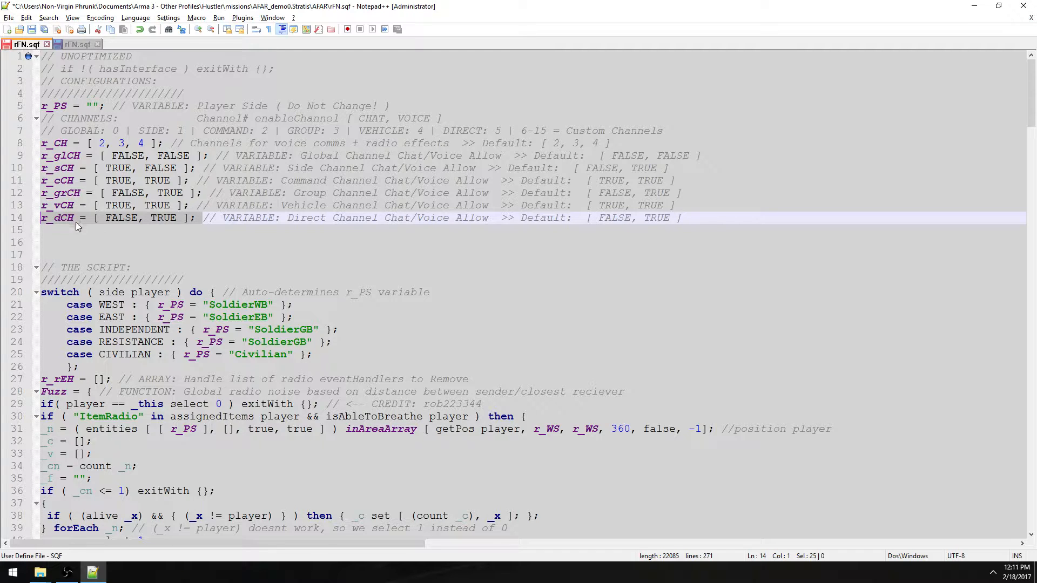
# Step: Mark the extra spacing around the r_dCH assignment on line 14 of the unoptimized file
pyautogui.click(76, 217)
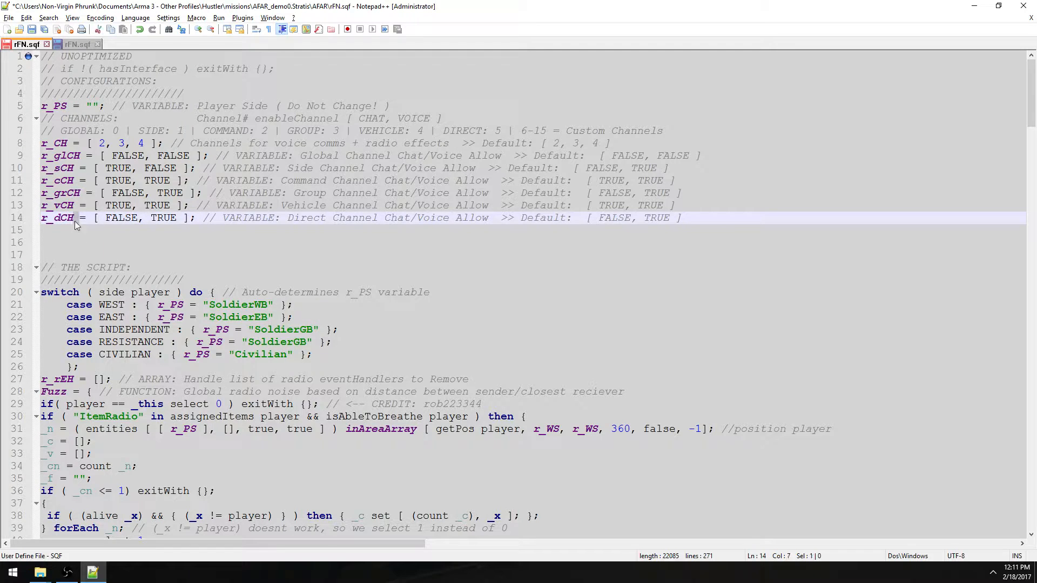
pyautogui.click(65, 218)
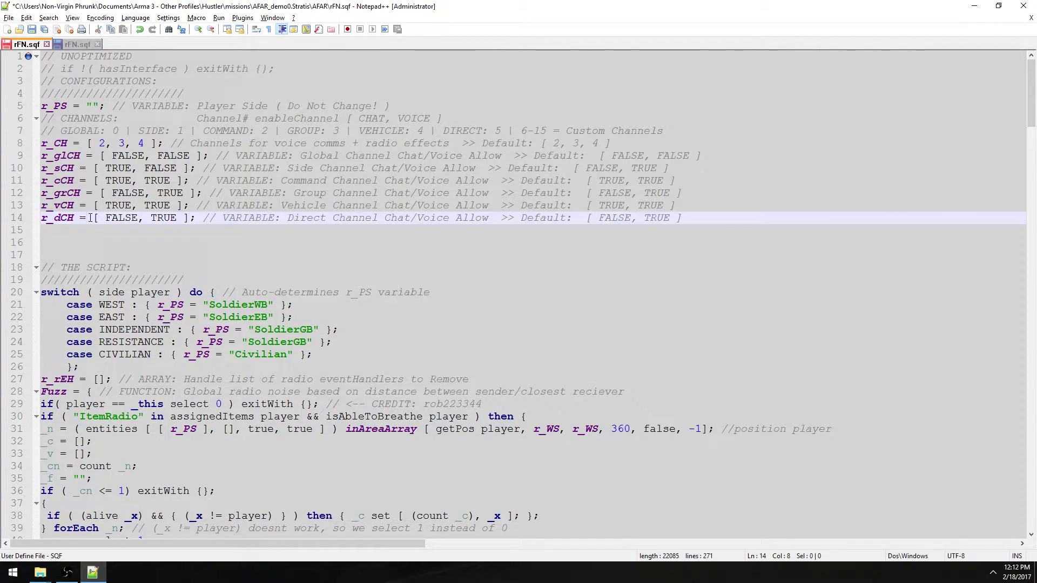
pyautogui.click(97, 217)
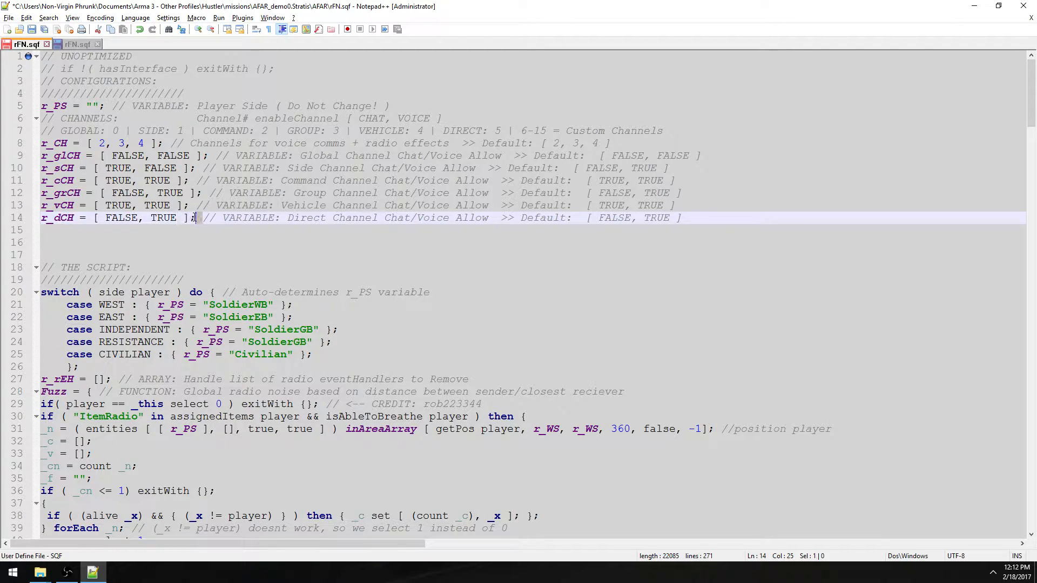
pyautogui.click(98, 217)
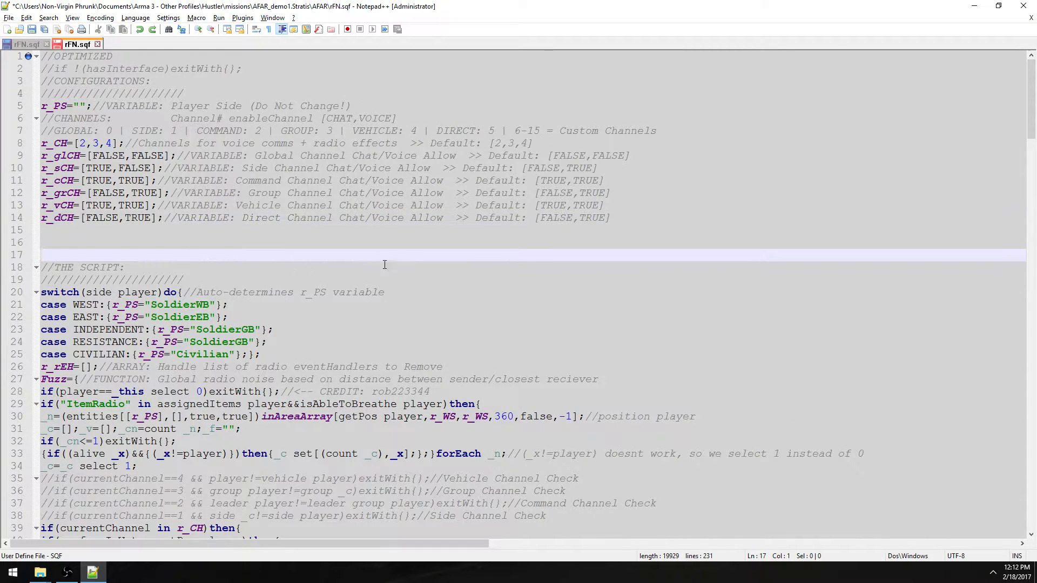
pyautogui.click(611, 217)
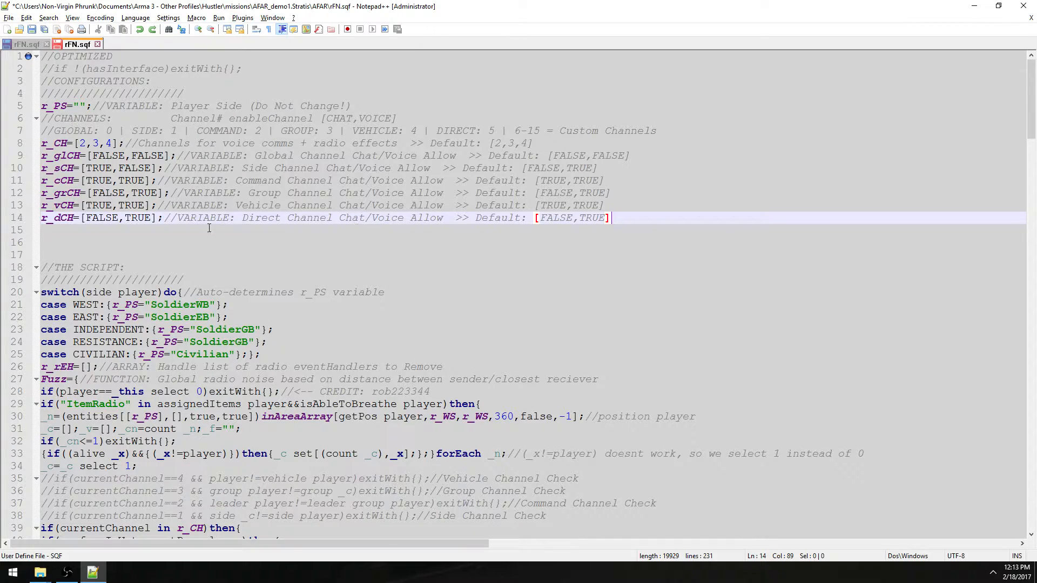
pyautogui.moveTo(620, 263)
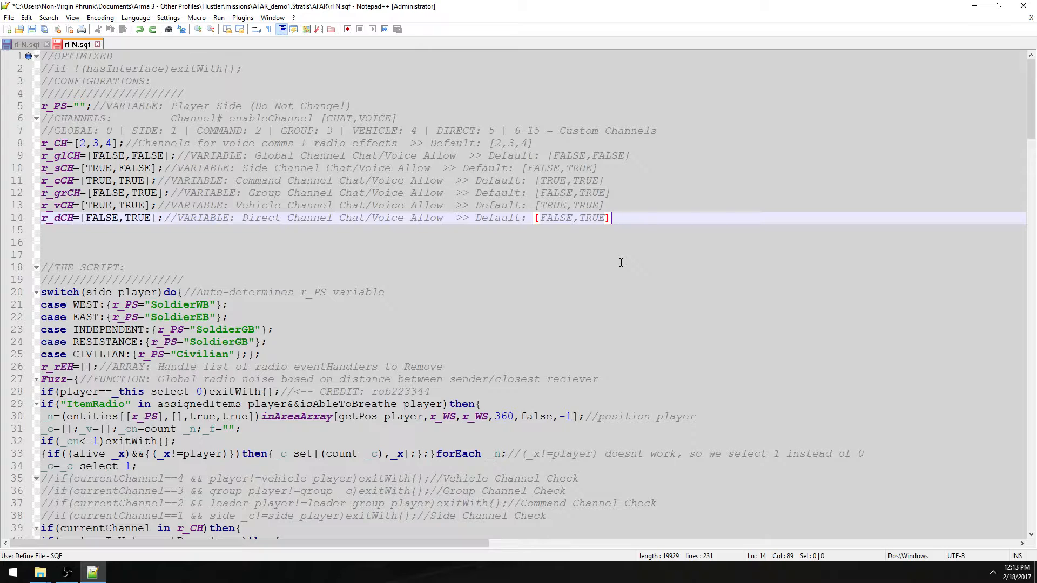
pyautogui.moveTo(405, 292)
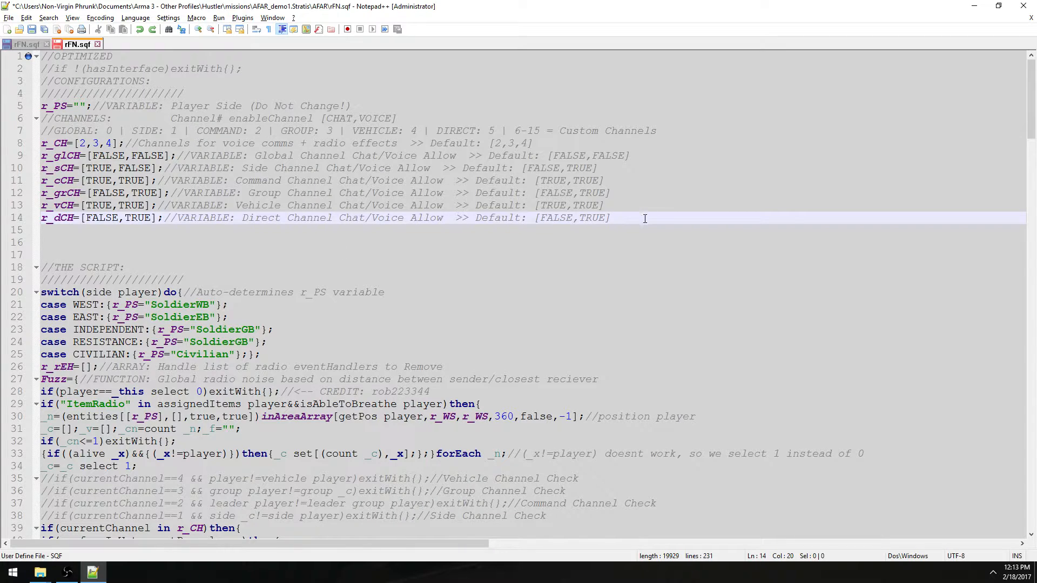
pyautogui.click(609, 217)
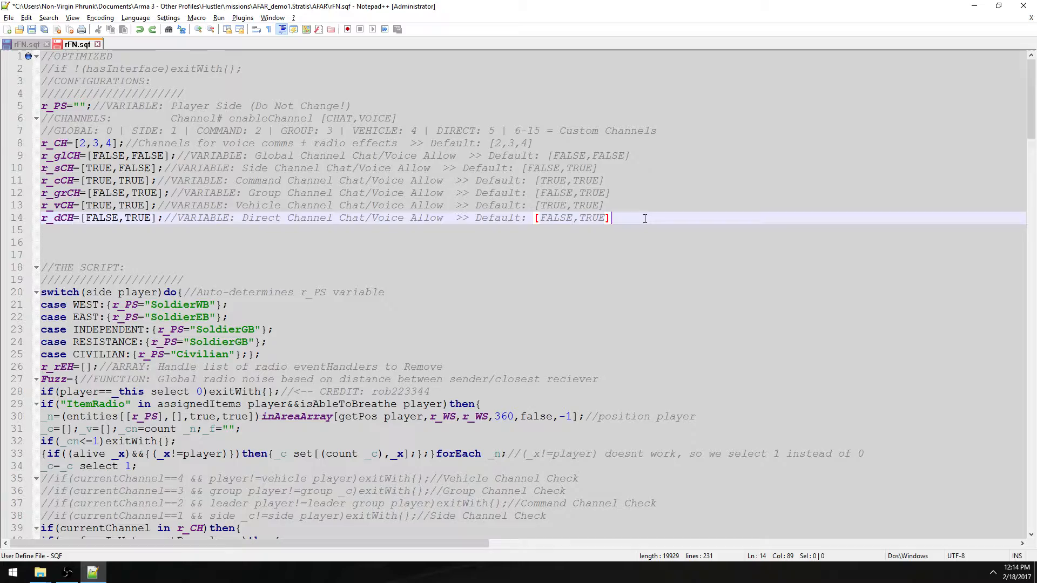
pyautogui.scroll(-3)
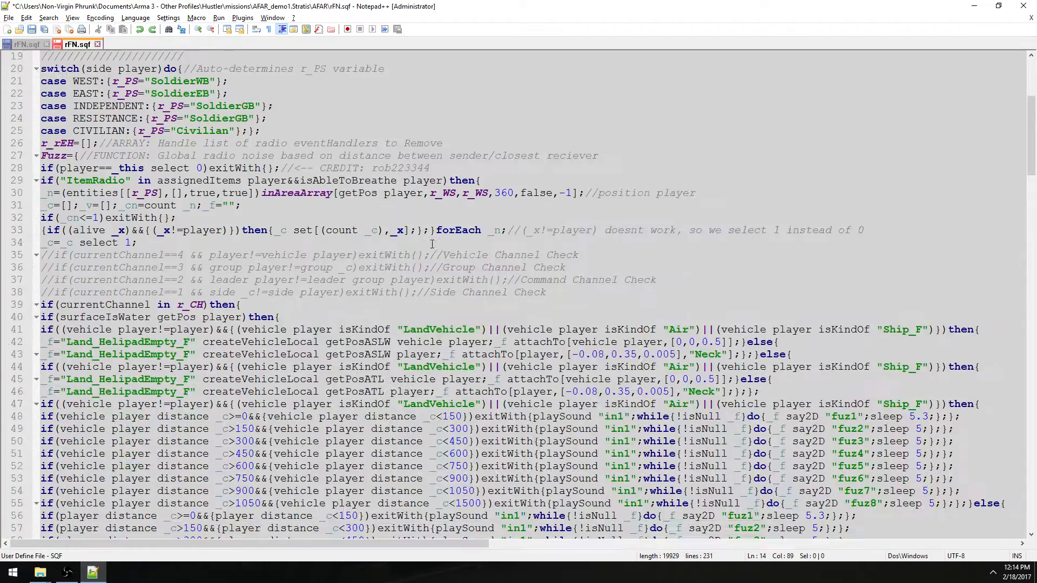
pyautogui.scroll(-3)
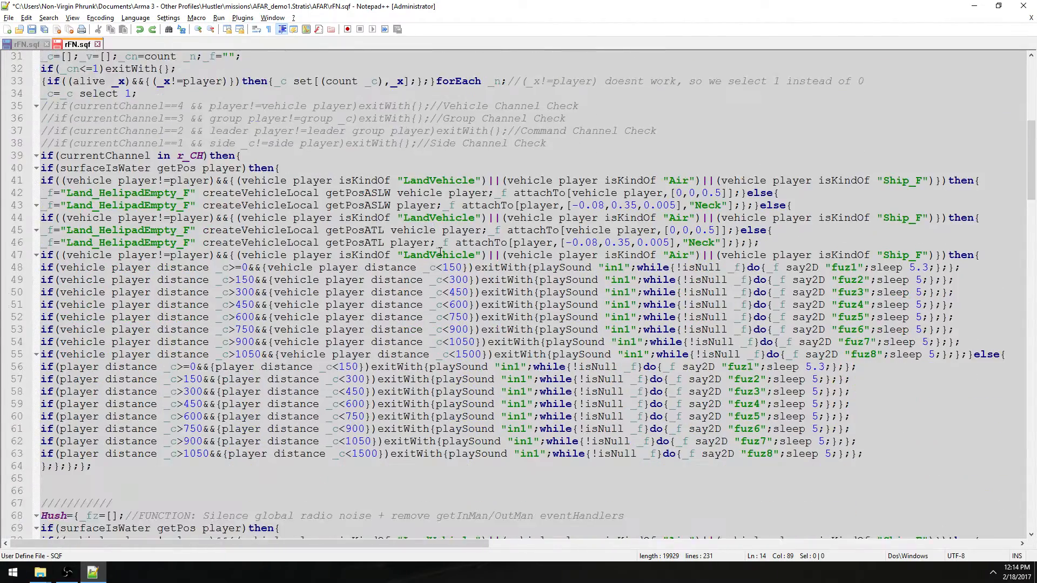
pyautogui.scroll(3)
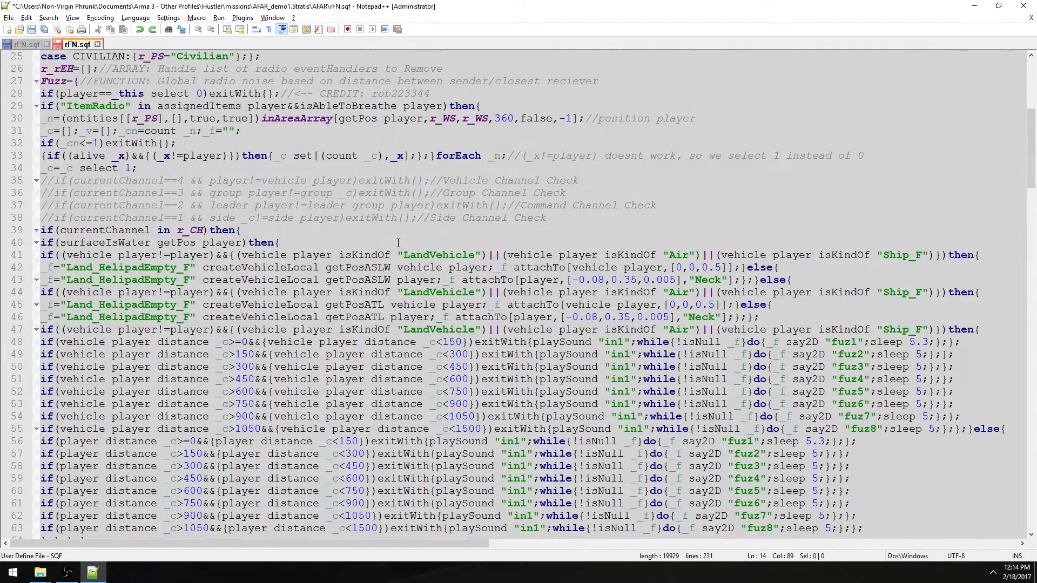
pyautogui.scroll(-3)
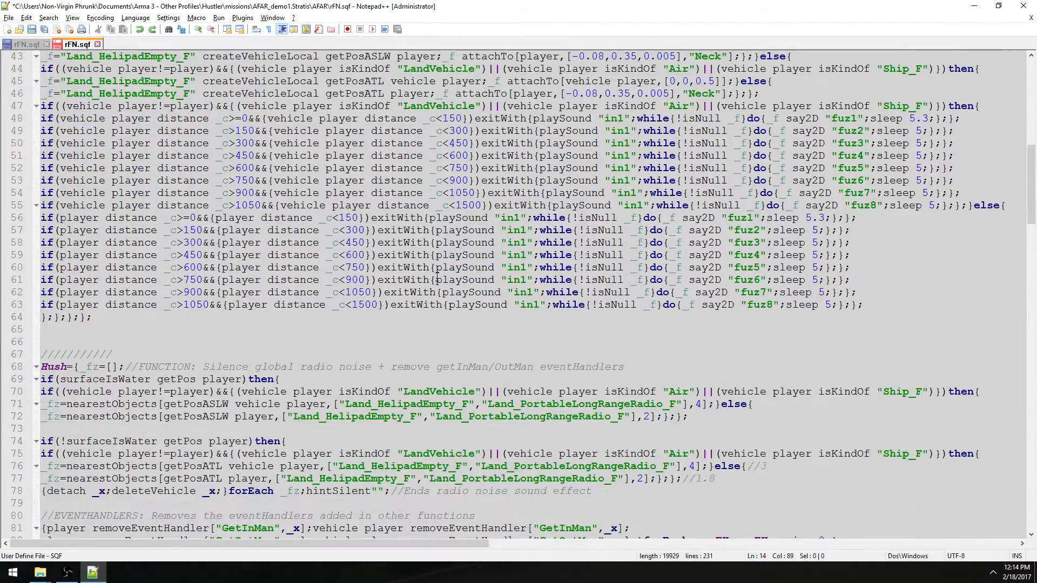
pyautogui.scroll(3)
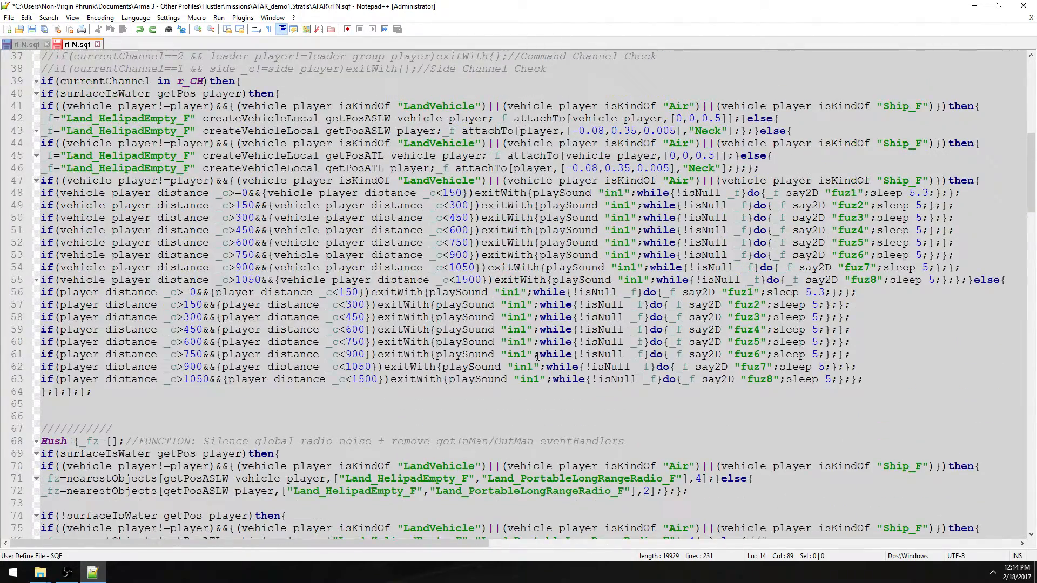
pyautogui.scroll(-3)
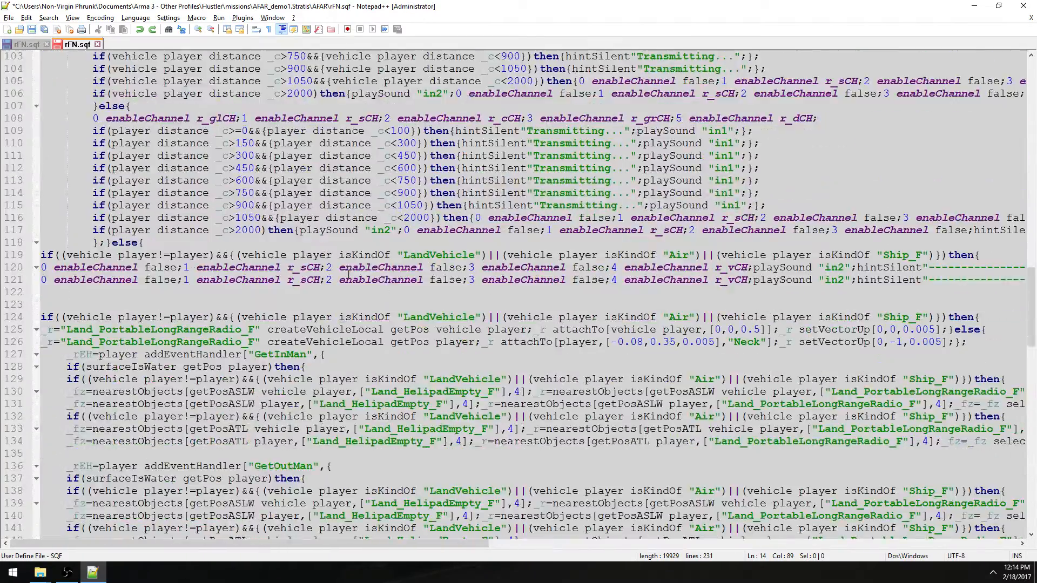
pyautogui.click(25, 45)
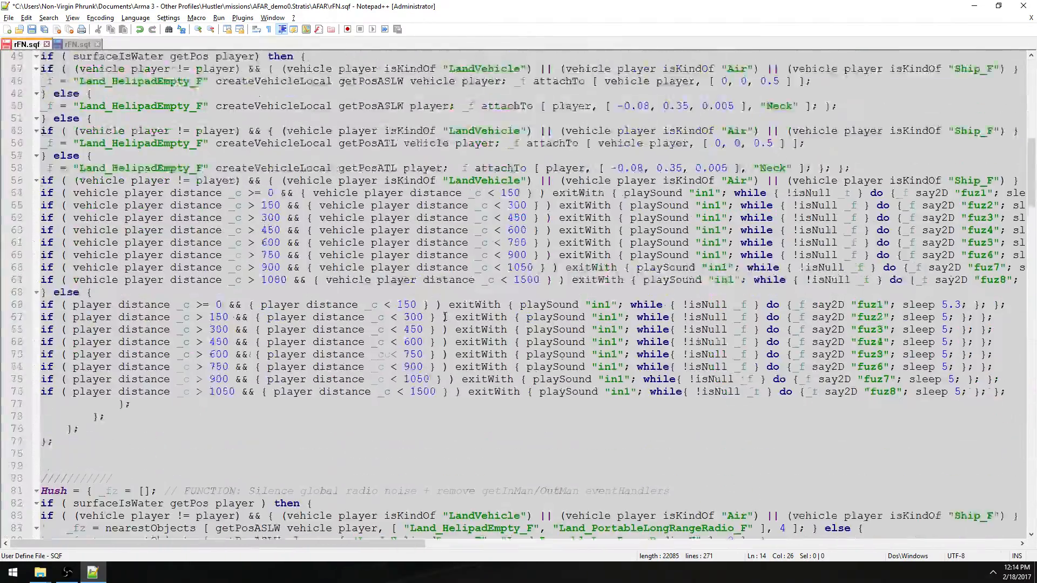
pyautogui.scroll(-3)
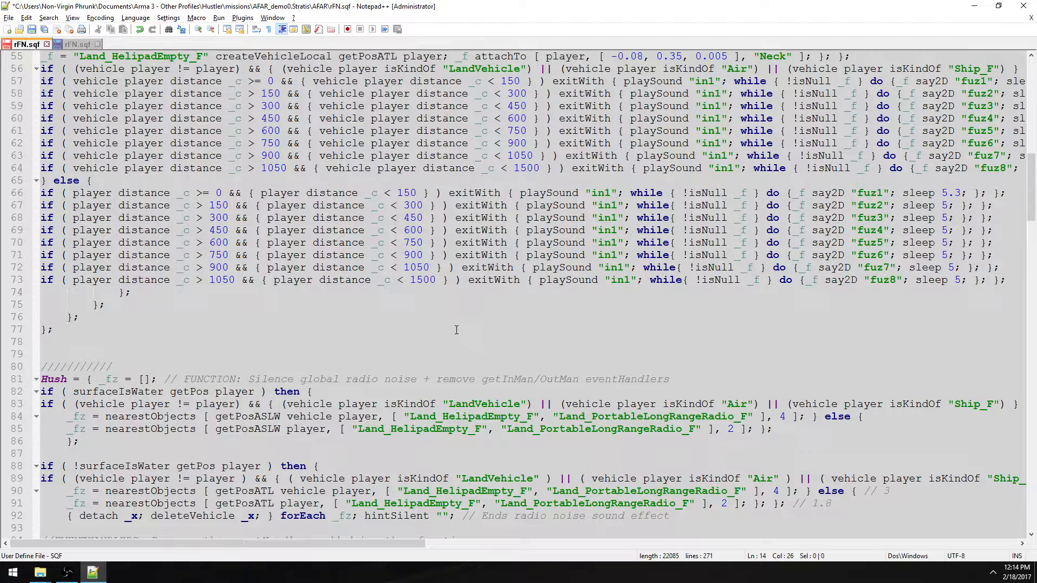
pyautogui.moveTo(441, 335)
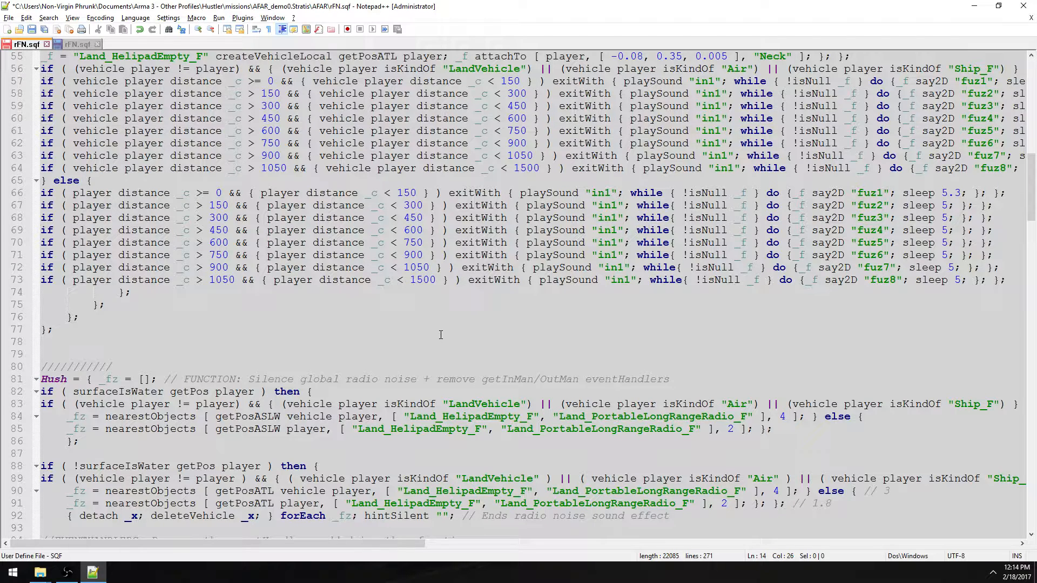
pyautogui.scroll(-3)
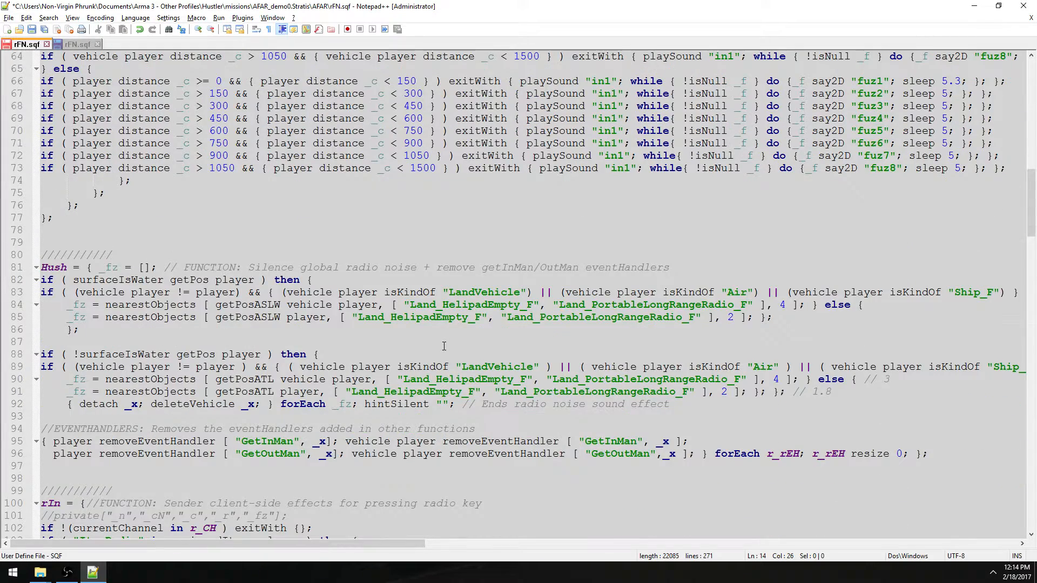
pyautogui.scroll(-3)
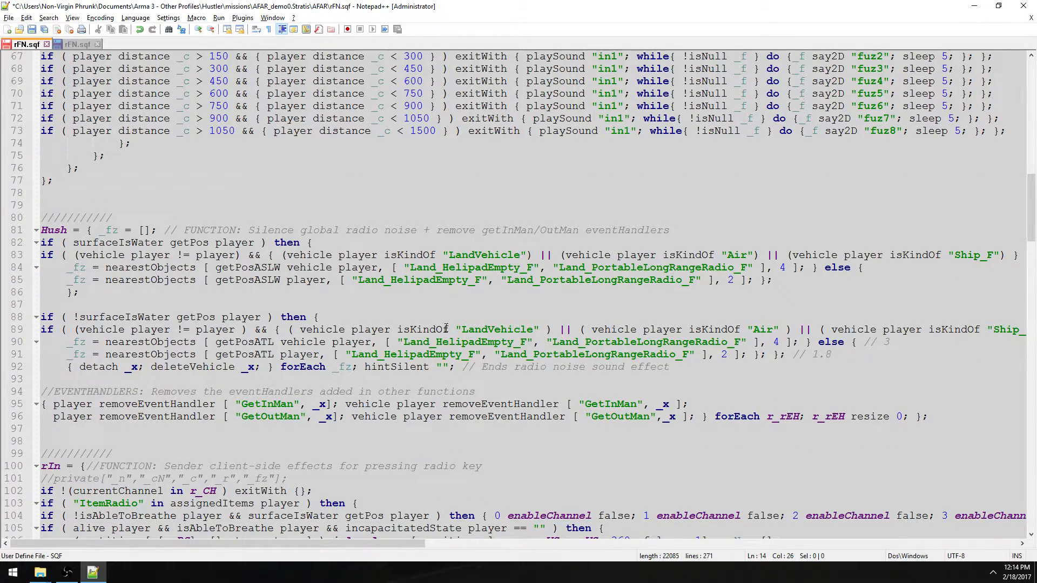
pyautogui.scroll(3)
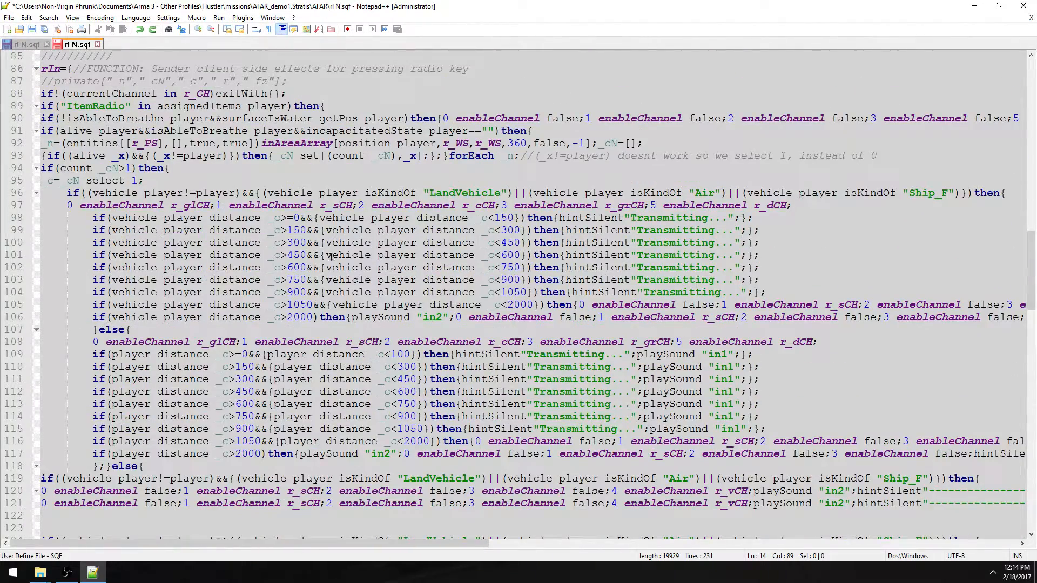
pyautogui.scroll(-3)
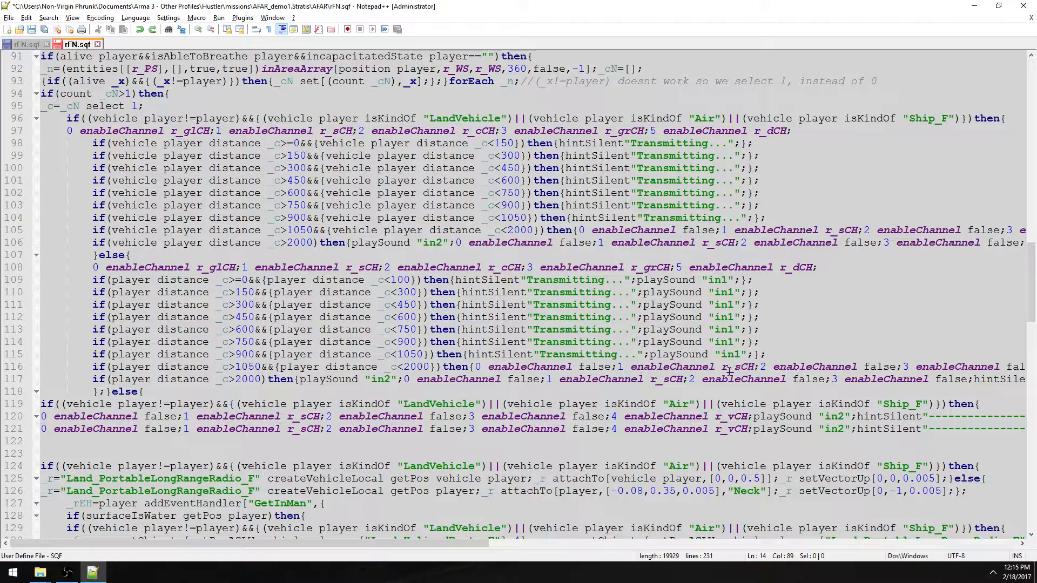
pyautogui.scroll(3)
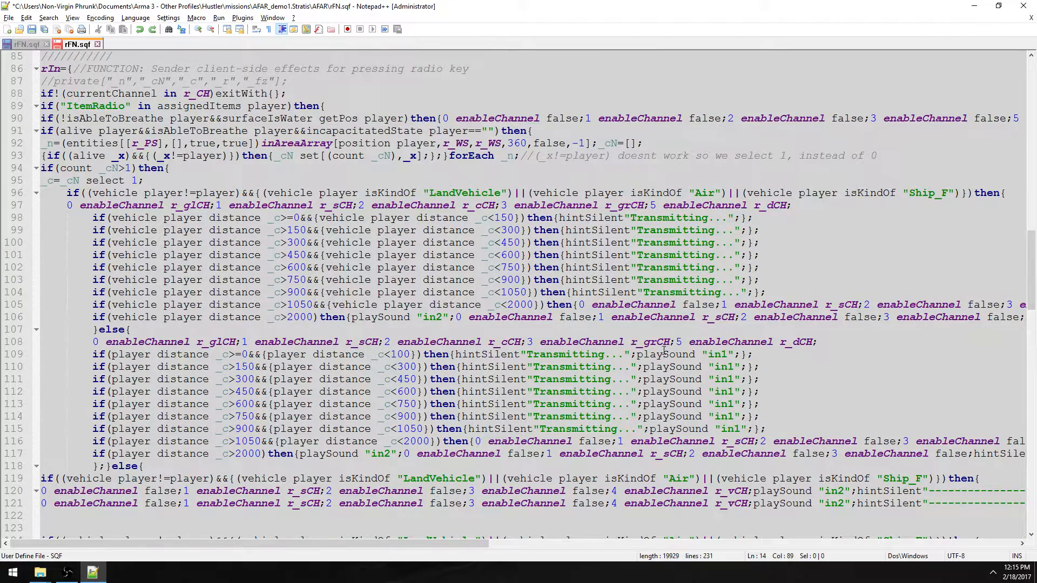
pyautogui.moveTo(506, 359)
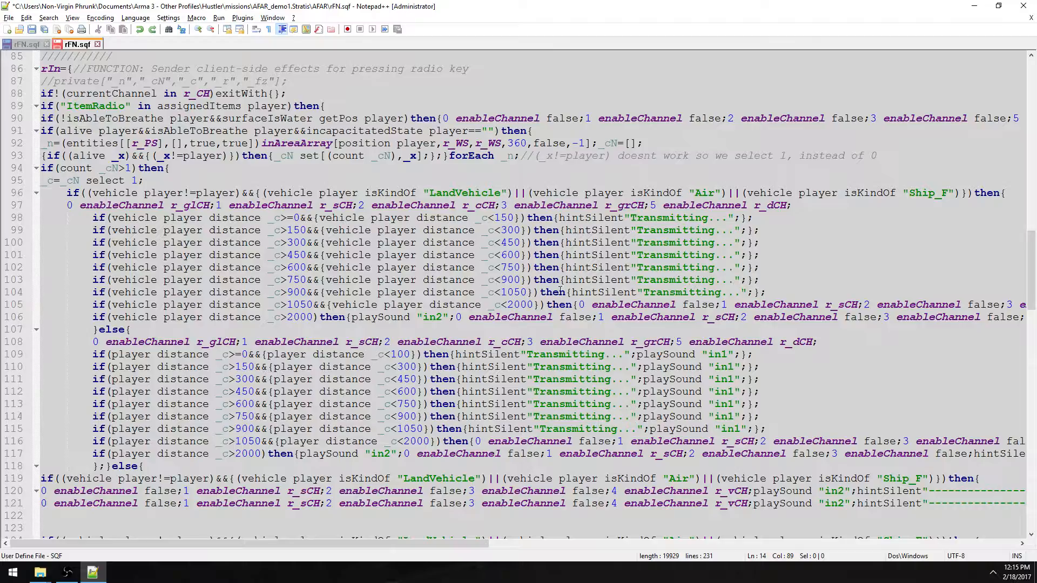
pyautogui.scroll(-3)
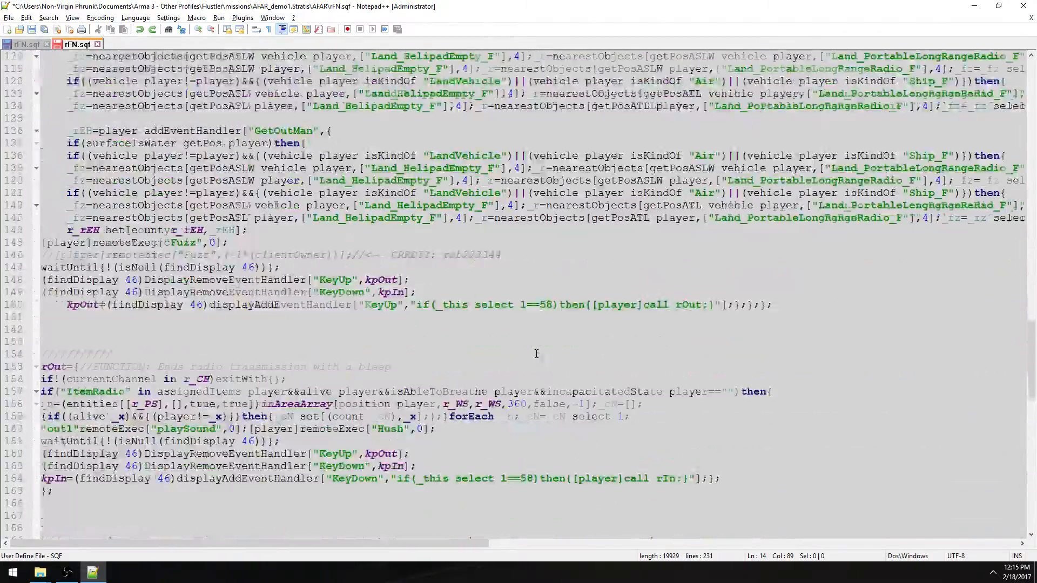
pyautogui.scroll(3)
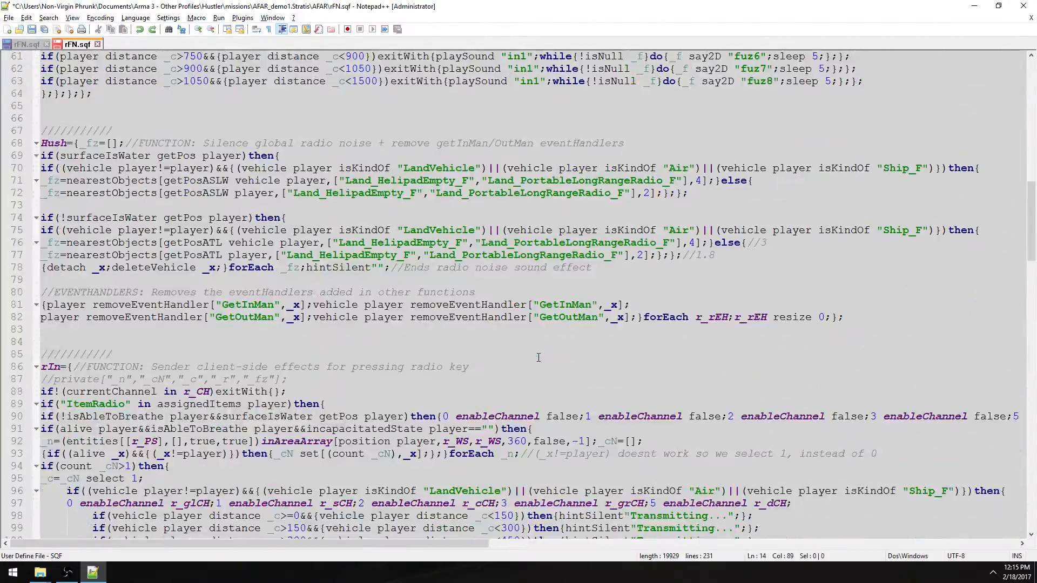
pyautogui.scroll(3)
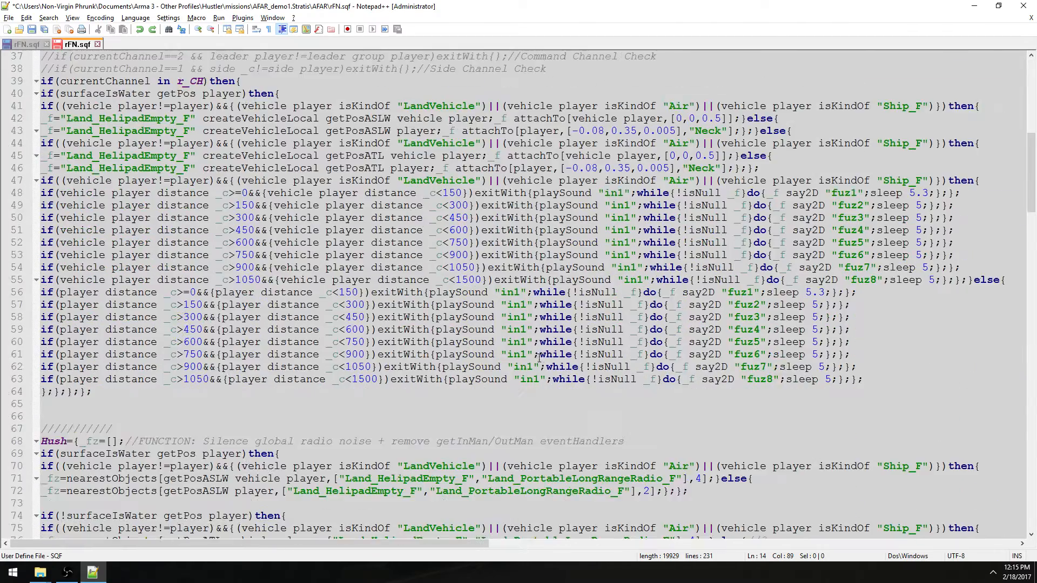
pyautogui.scroll(3)
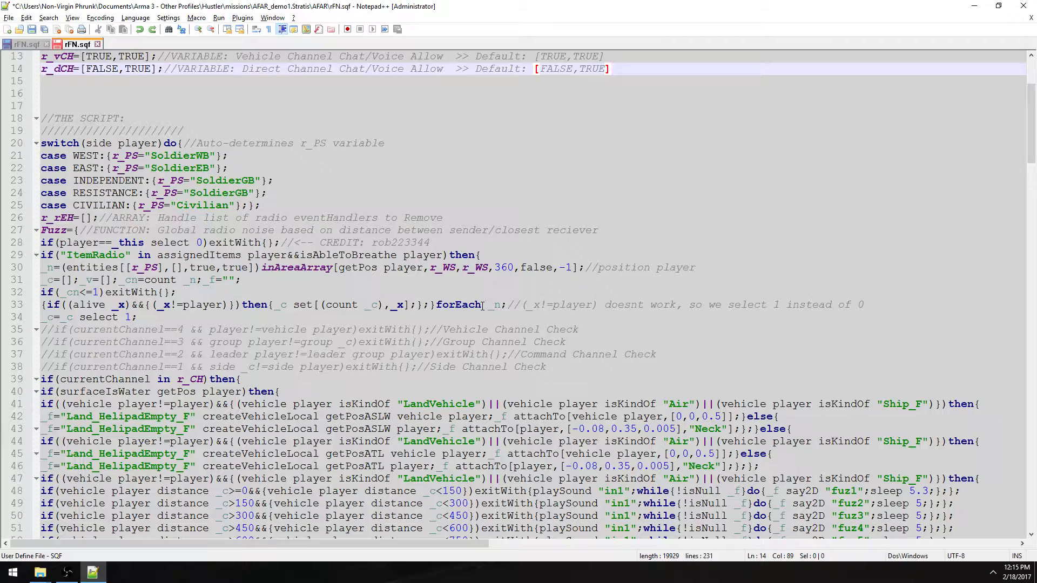
pyautogui.moveTo(462, 339)
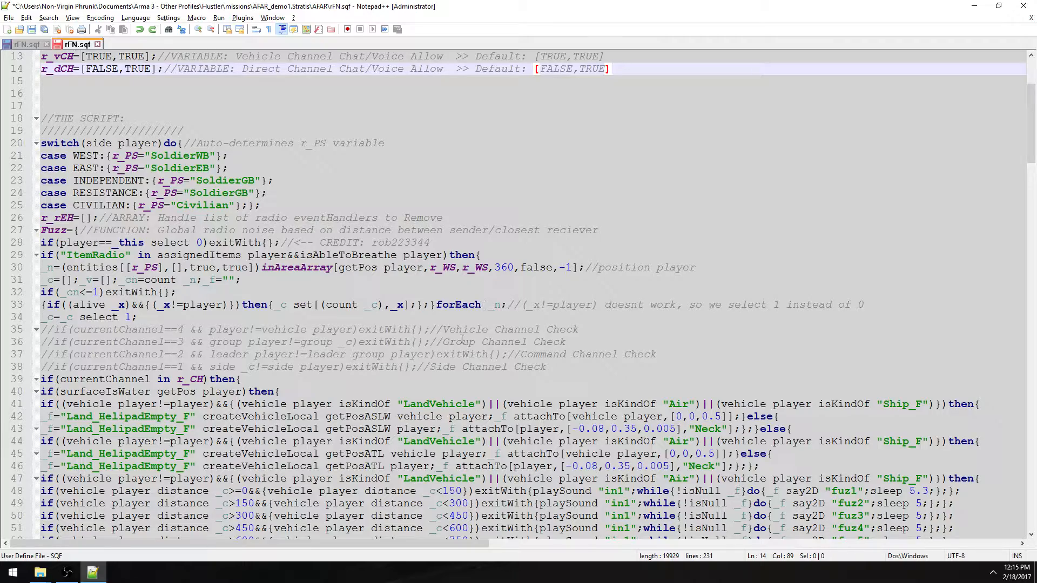
pyautogui.scroll(-3)
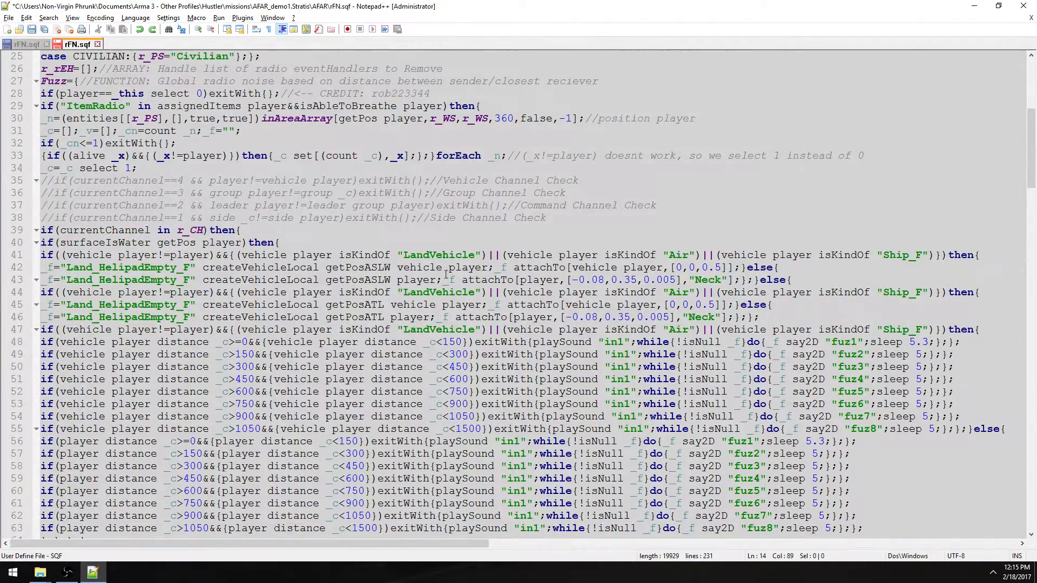
pyautogui.scroll(-3)
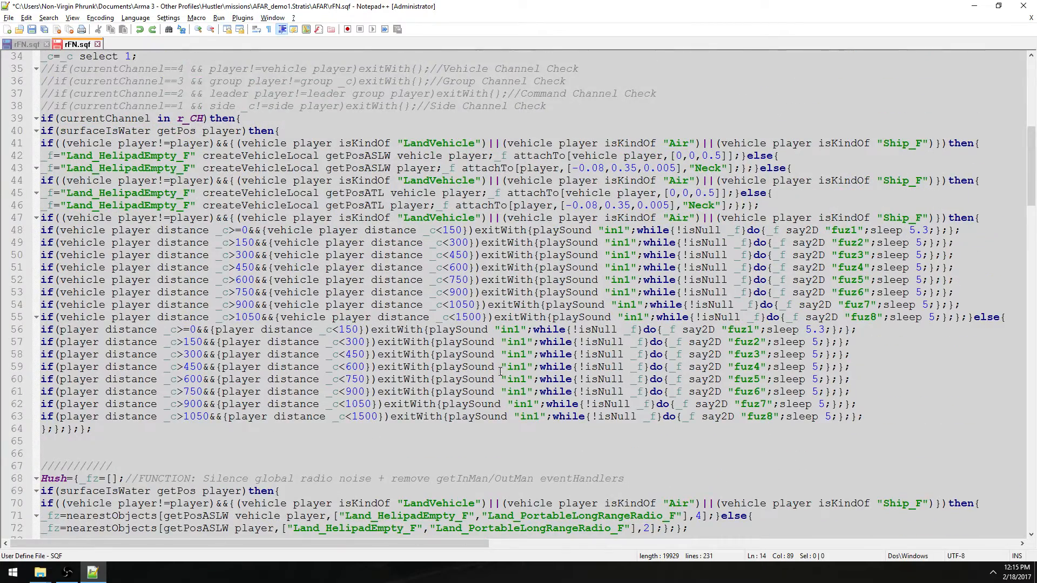
pyautogui.scroll(-3)
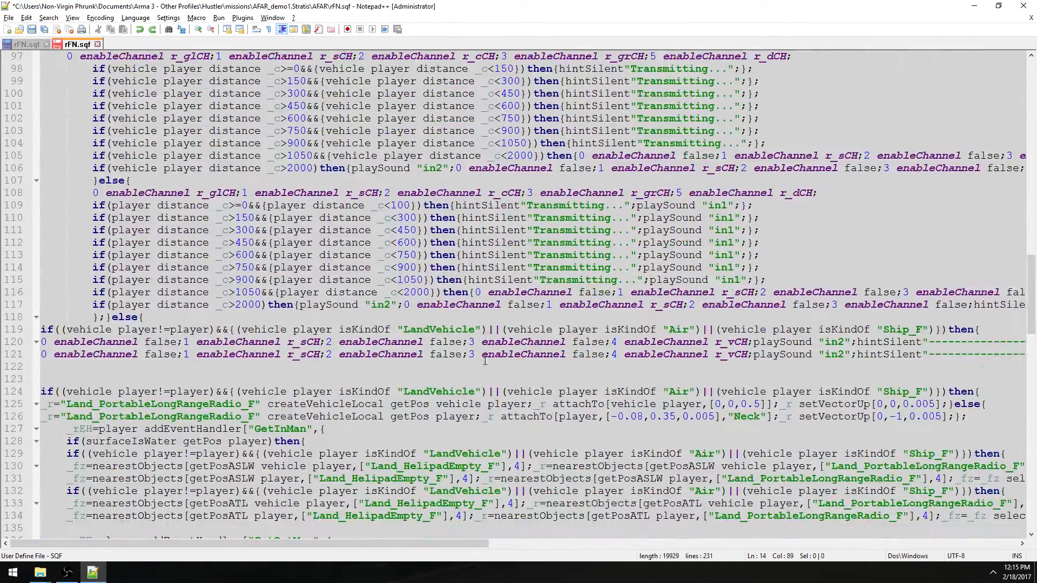
pyautogui.scroll(-3)
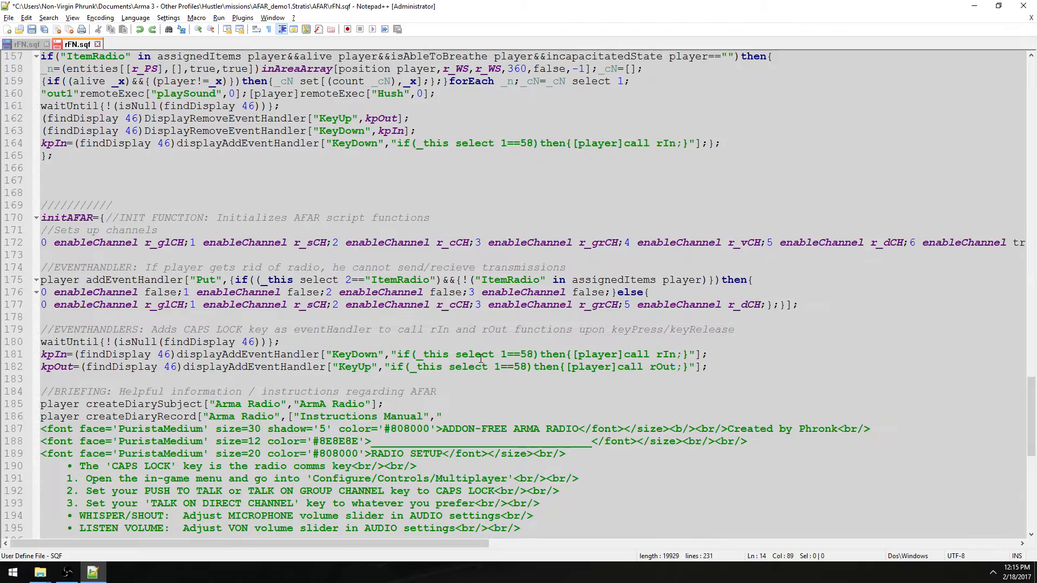
pyautogui.scroll(3)
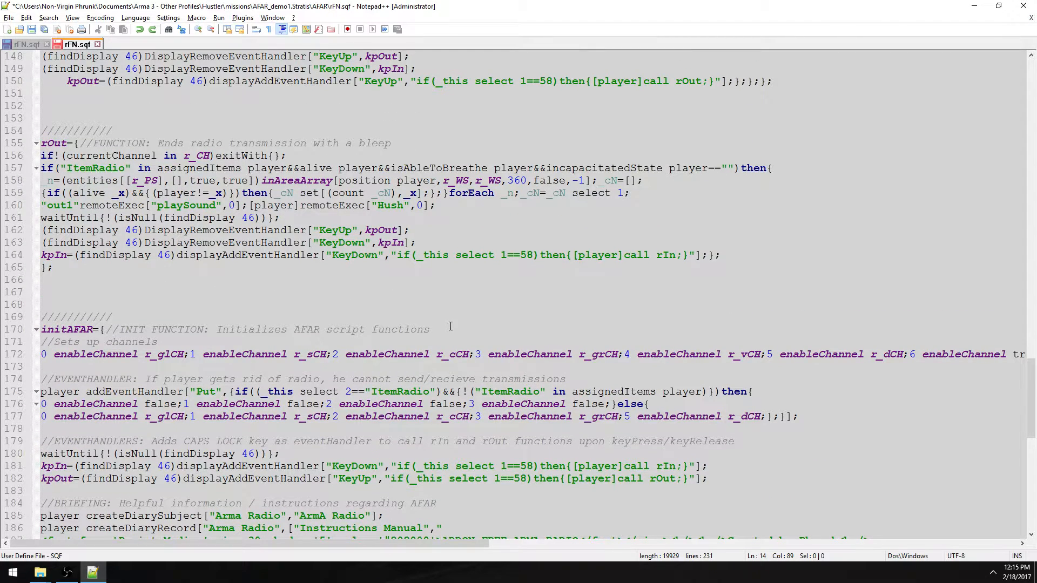
pyautogui.click(26, 43)
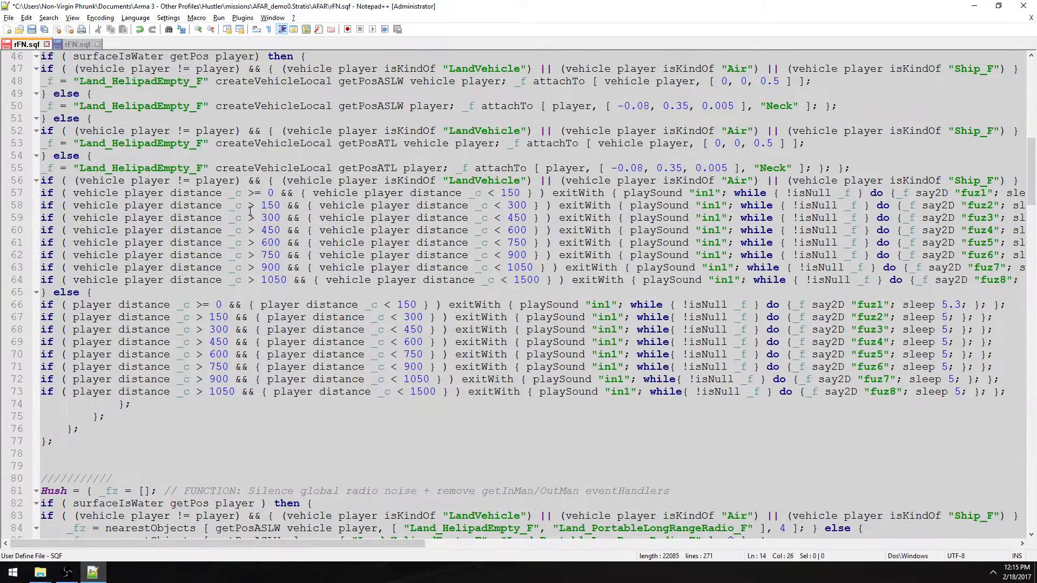
pyautogui.scroll(-3)
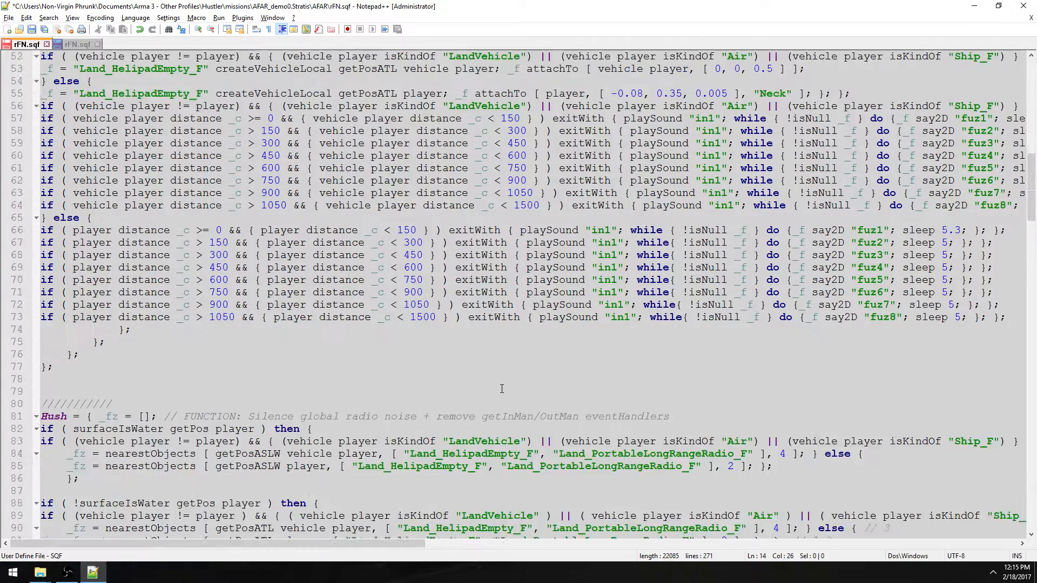
pyautogui.scroll(-3)
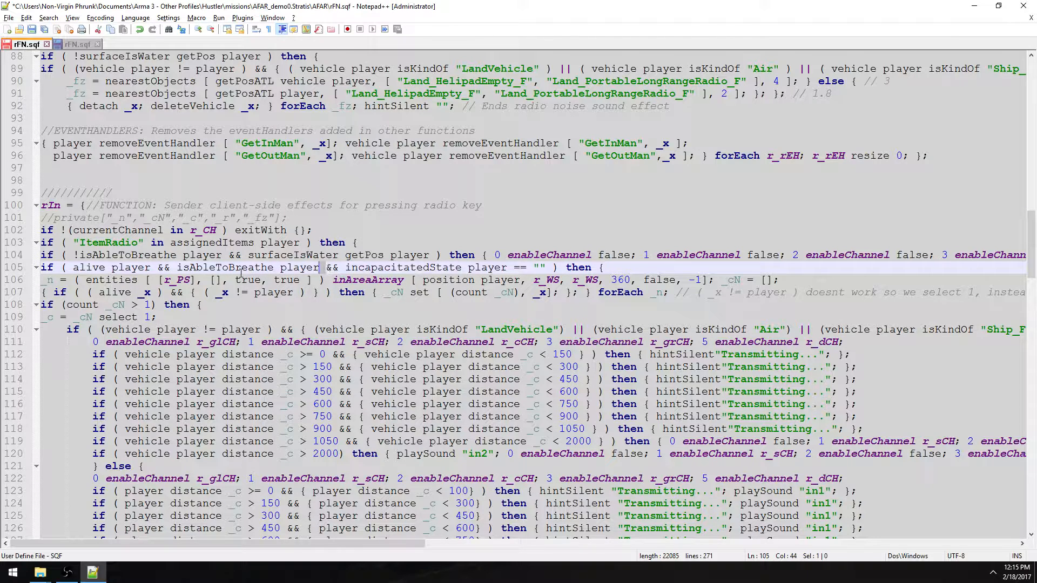
pyautogui.doubleClick(218, 267)
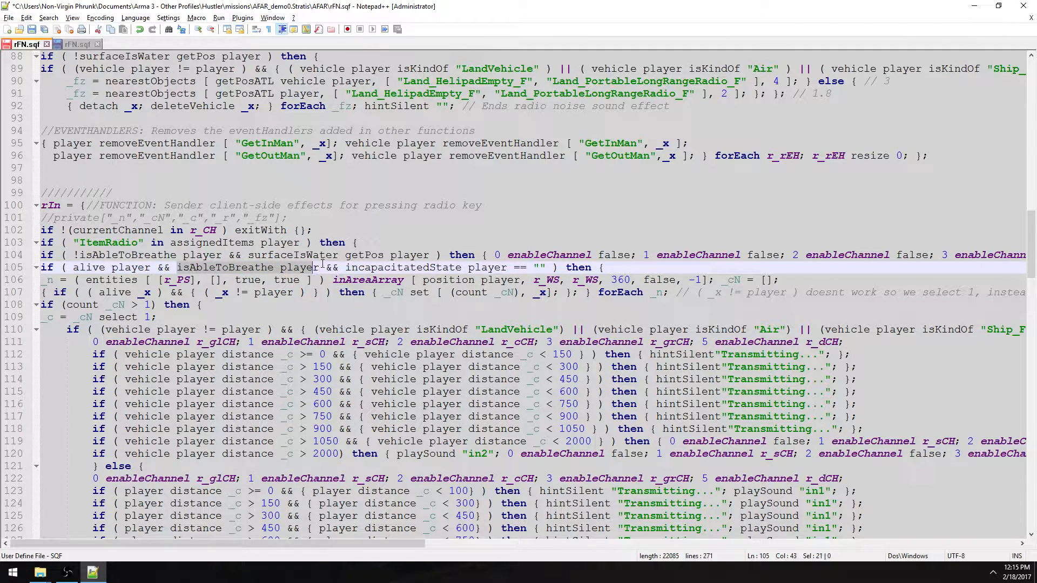
pyautogui.click(343, 266)
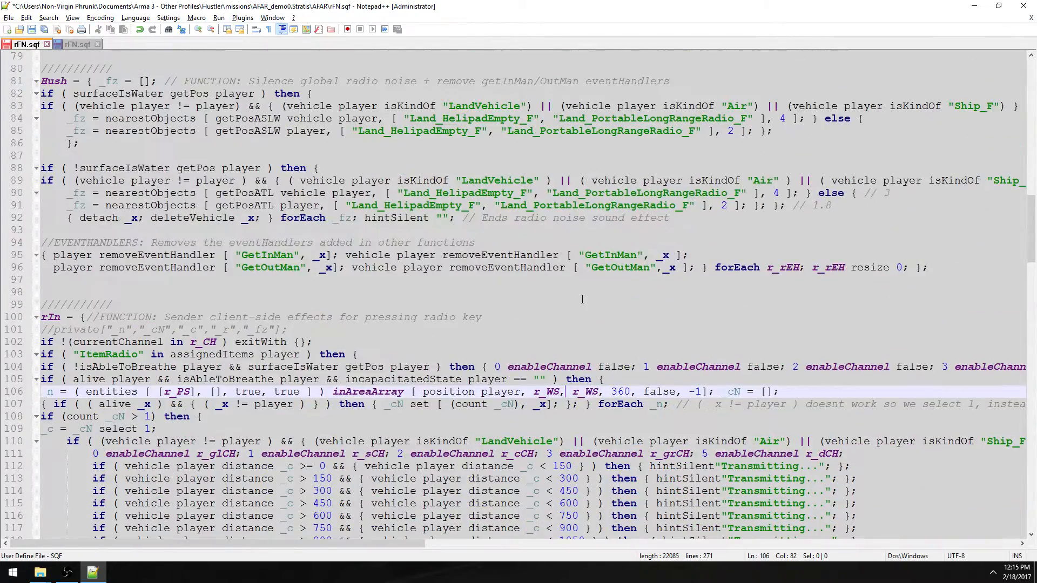
pyautogui.scroll(-3)
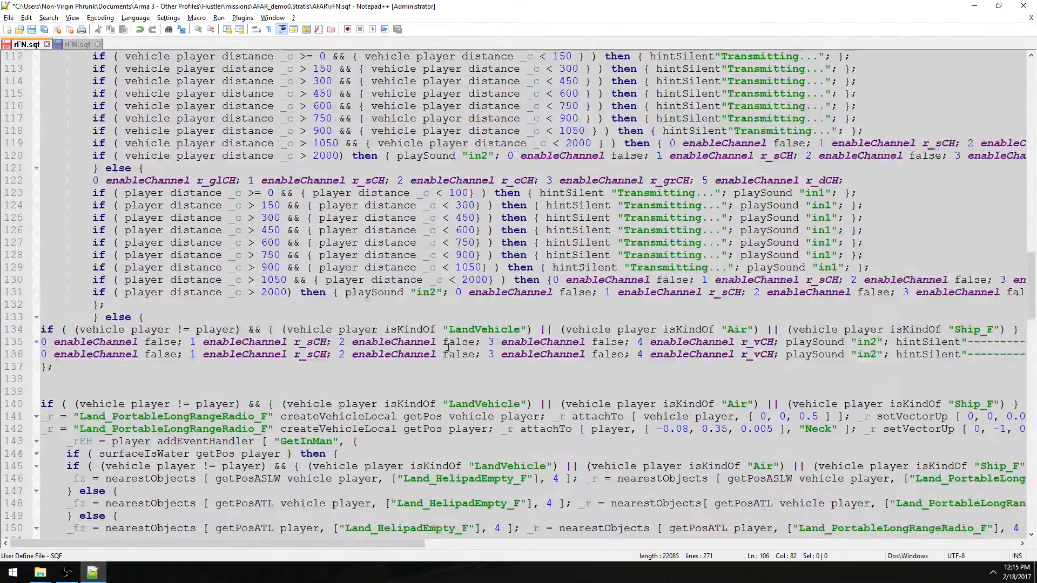
pyautogui.scroll(3)
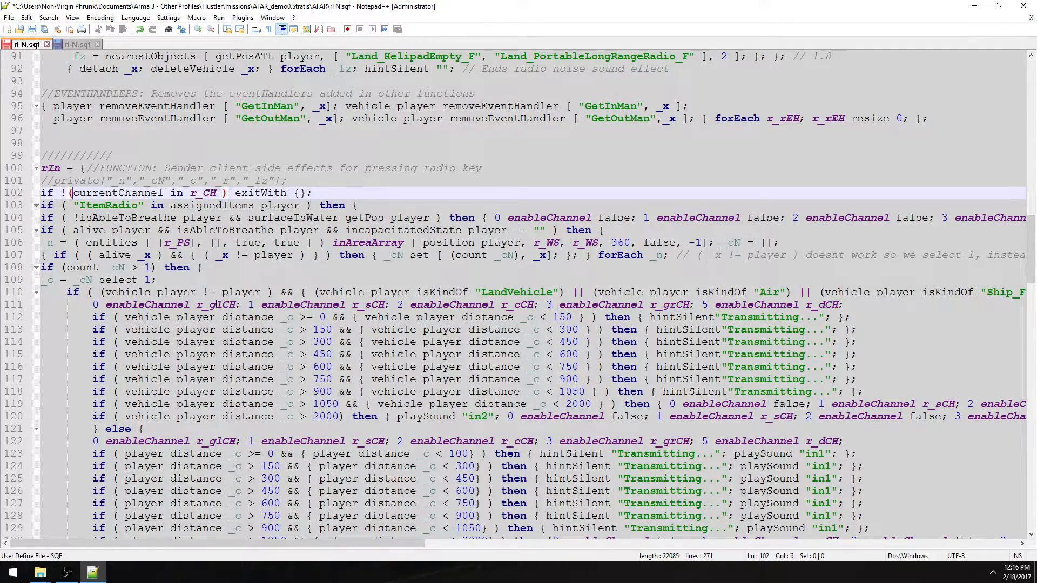
pyautogui.scroll(-3)
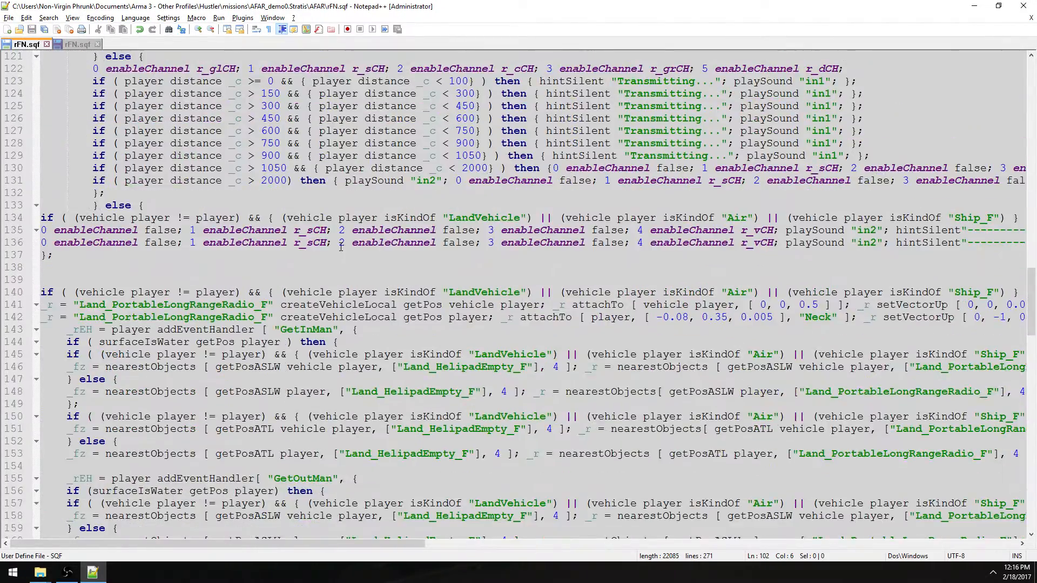
pyautogui.scroll(-3)
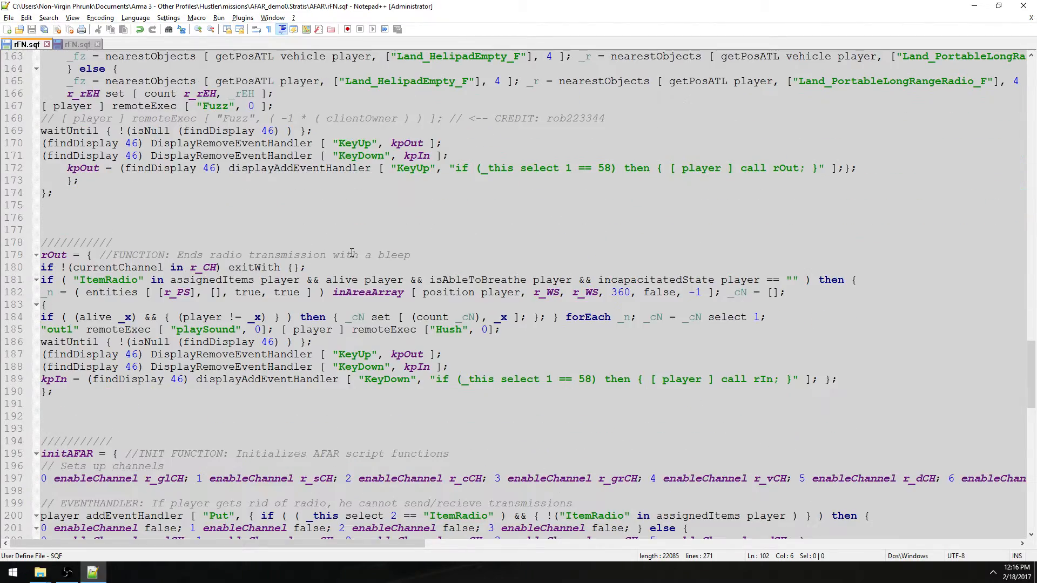
pyautogui.click(76, 44)
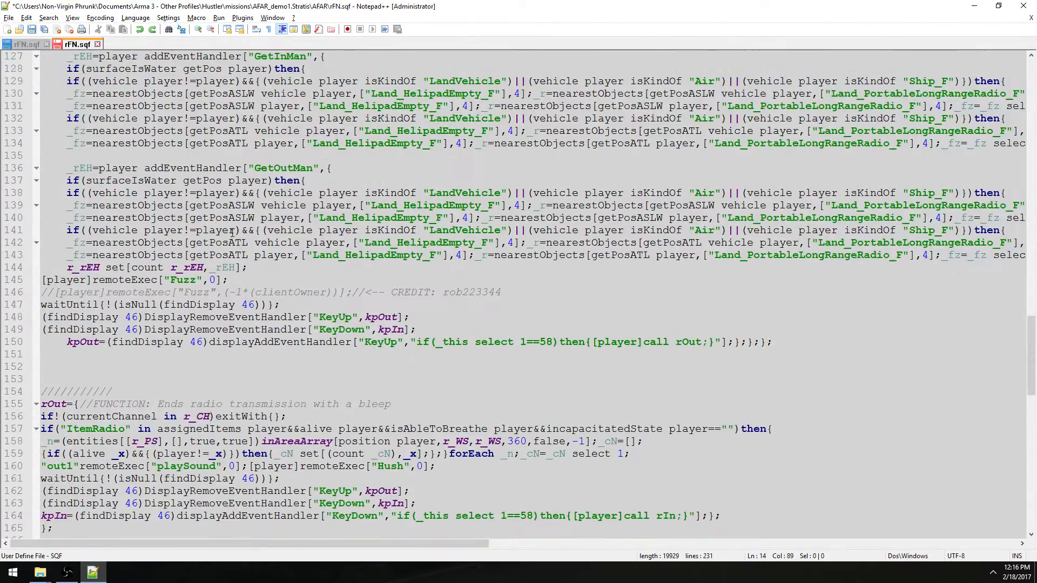
pyautogui.scroll(-3)
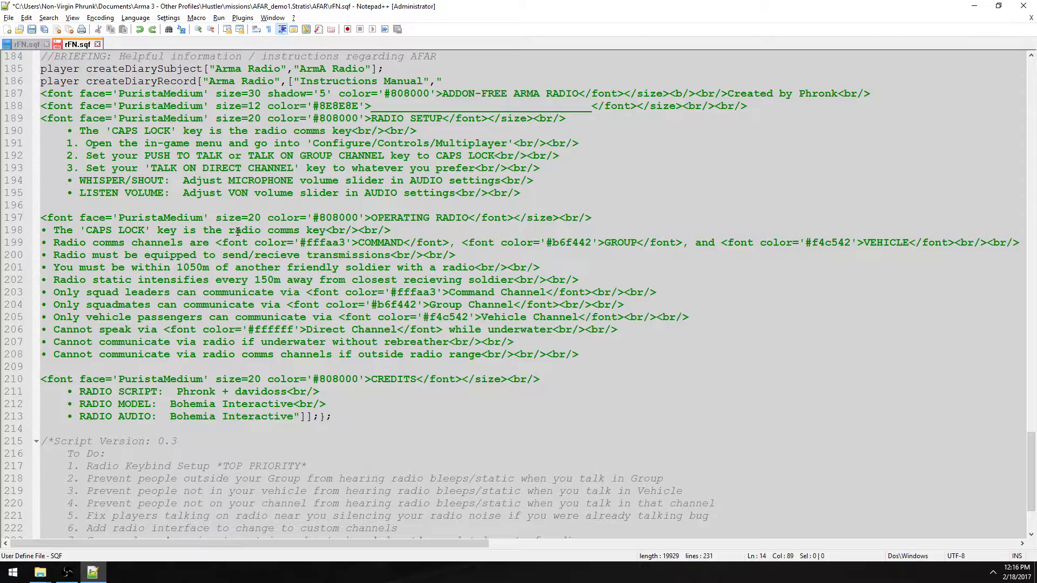
pyautogui.scroll(3)
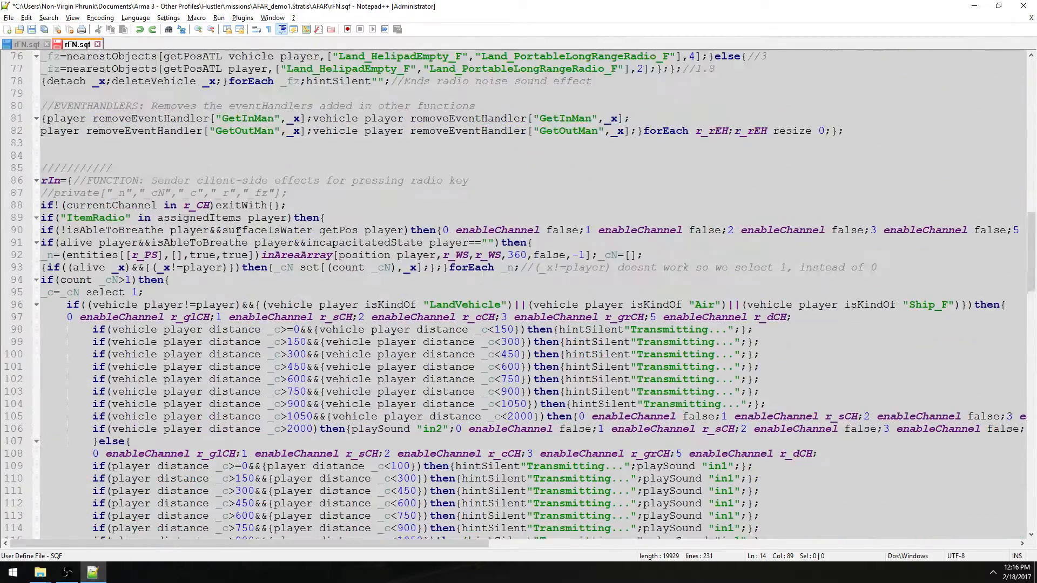
pyautogui.scroll(3)
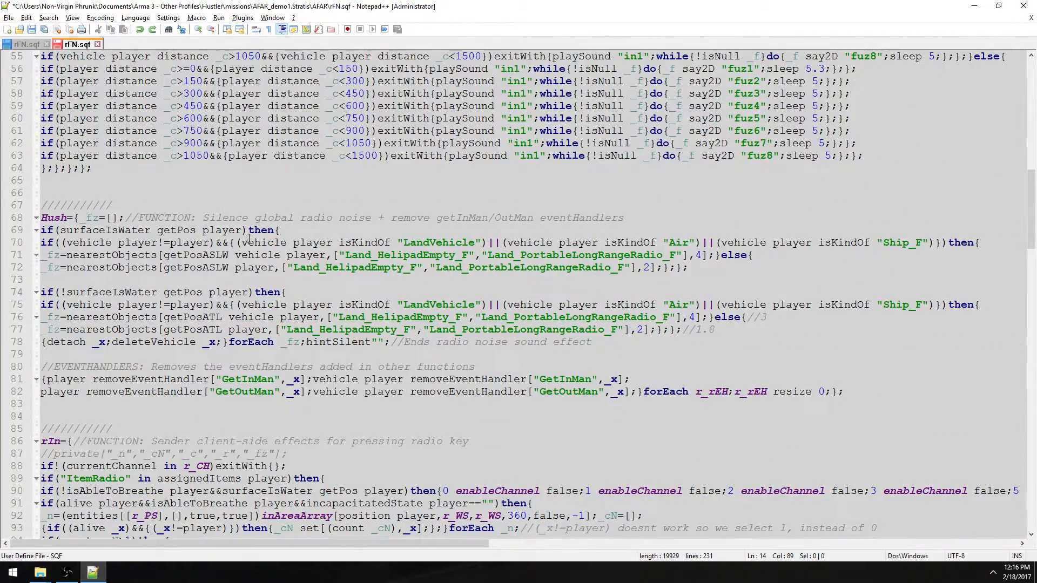
pyautogui.scroll(3)
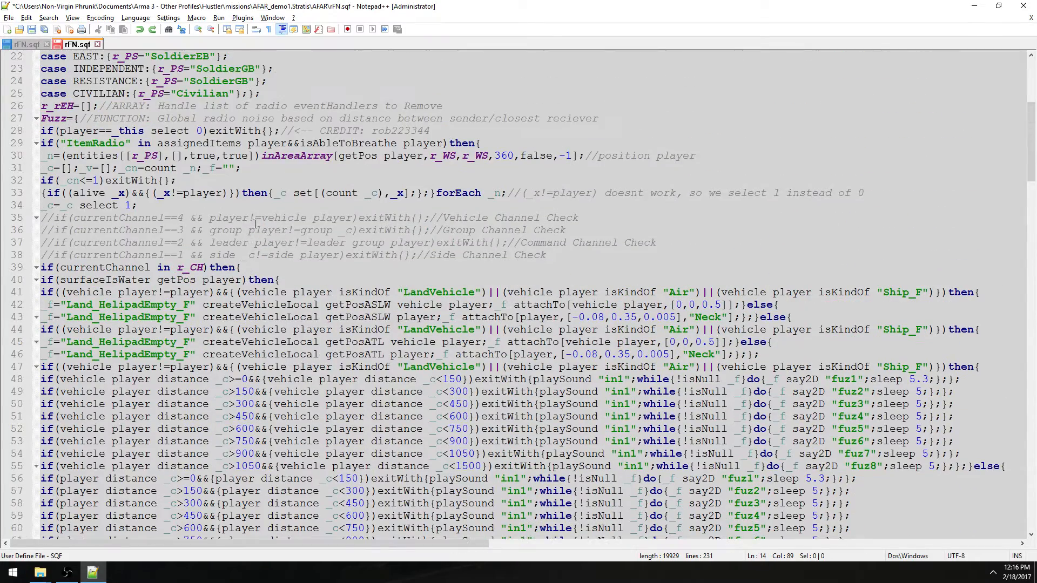
pyautogui.scroll(3)
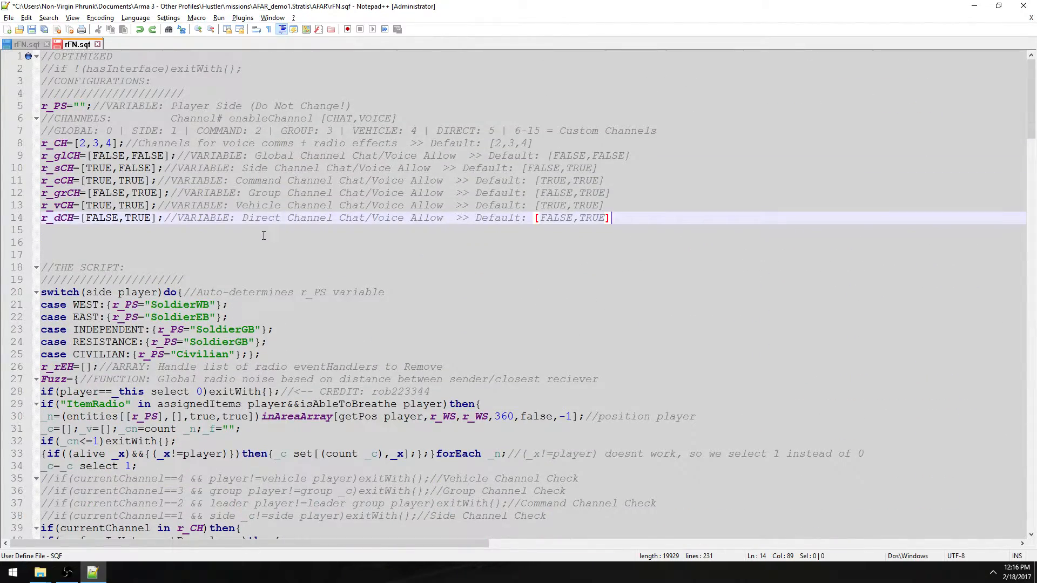
pyautogui.moveTo(269, 239)
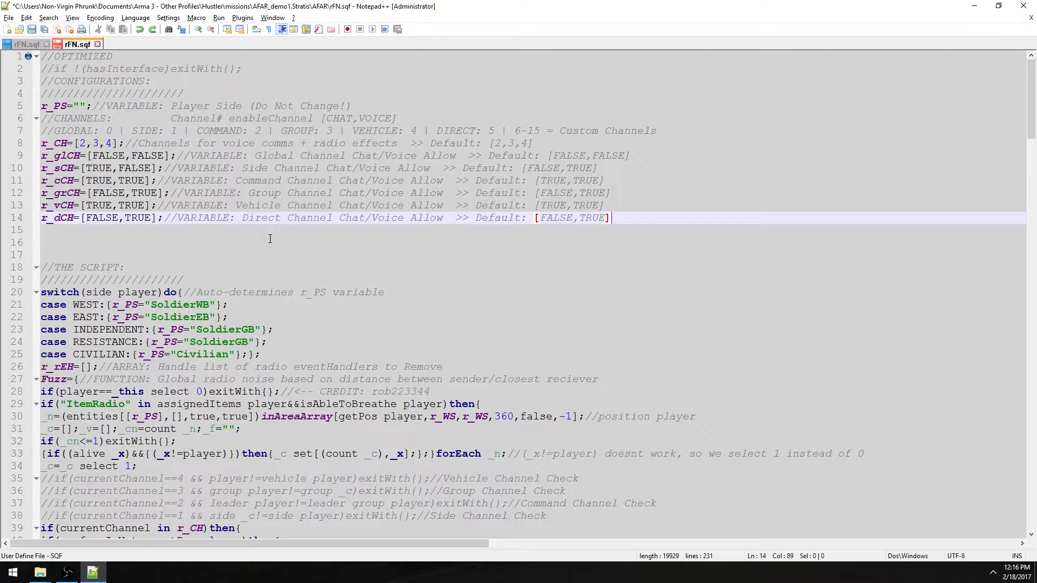
pyautogui.moveTo(244, 231)
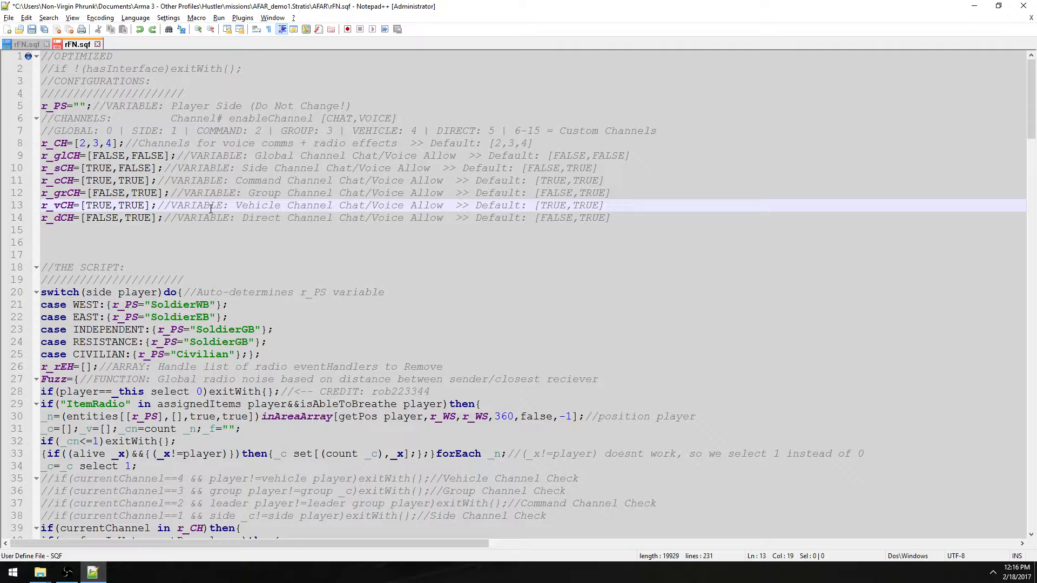
pyautogui.scroll(-3)
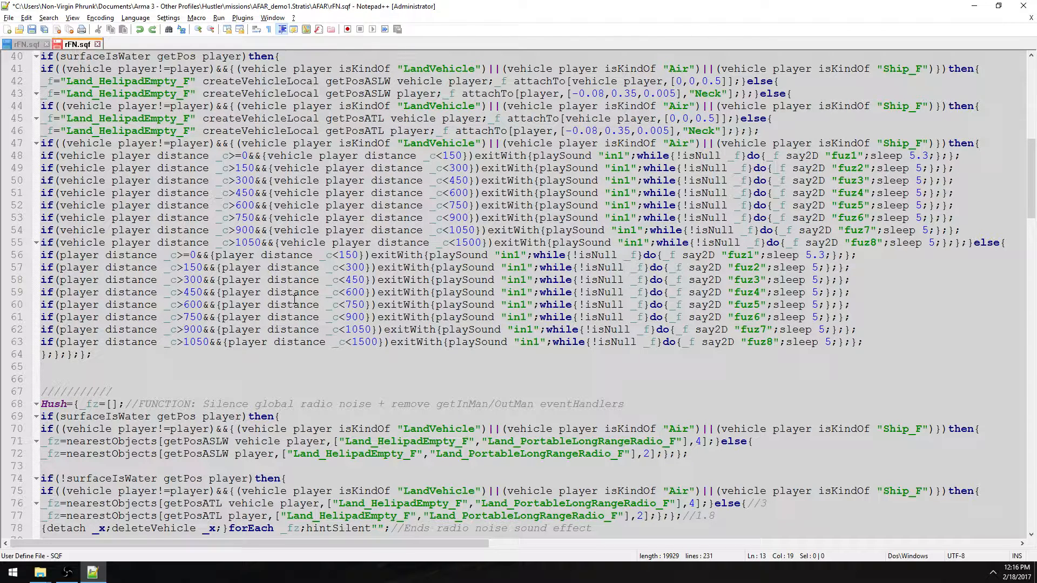
pyautogui.scroll(-3)
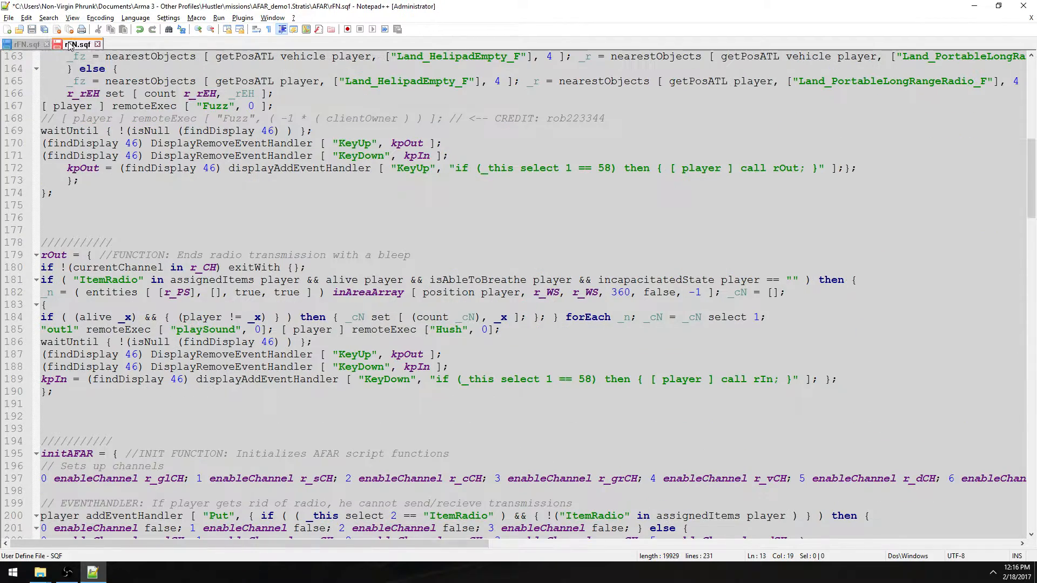
pyautogui.click(26, 43)
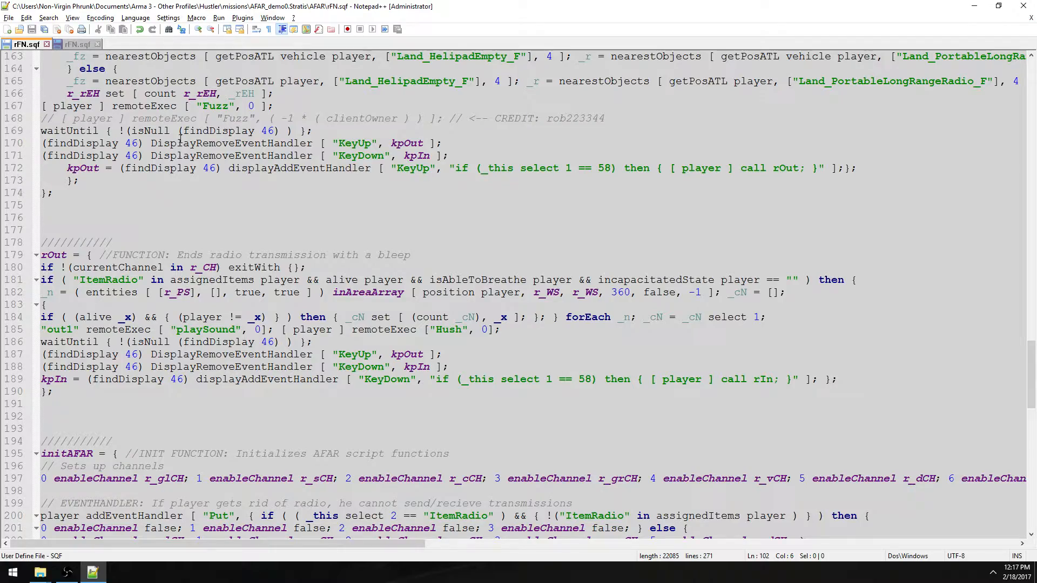
pyautogui.scroll(3)
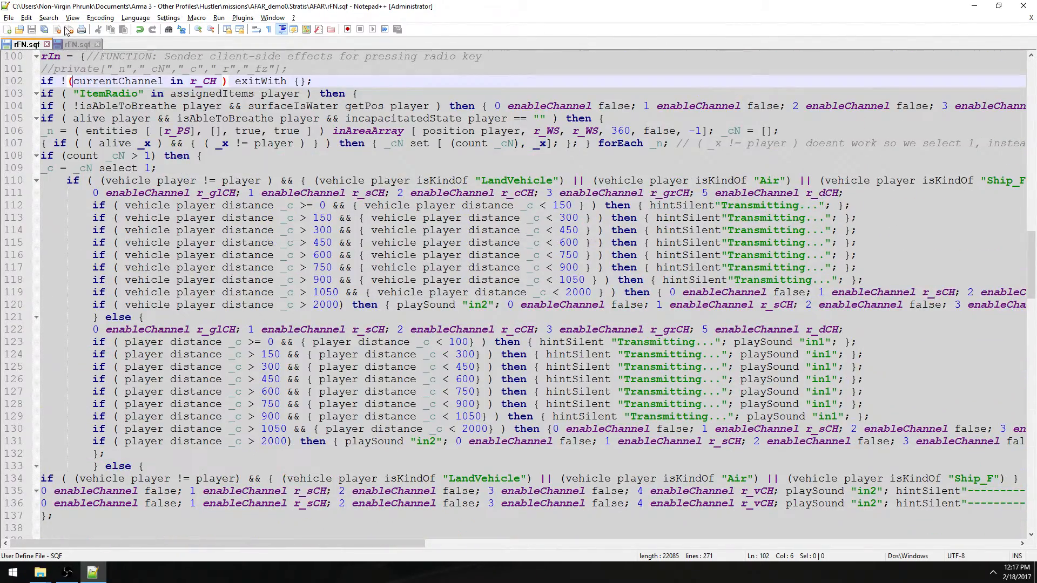
pyautogui.click(78, 43)
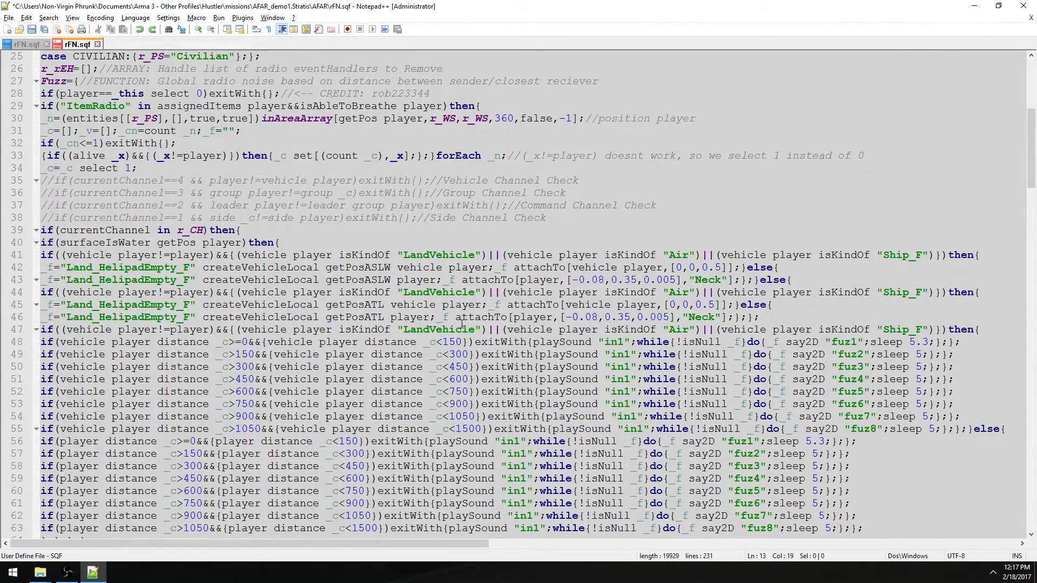
pyautogui.scroll(-3)
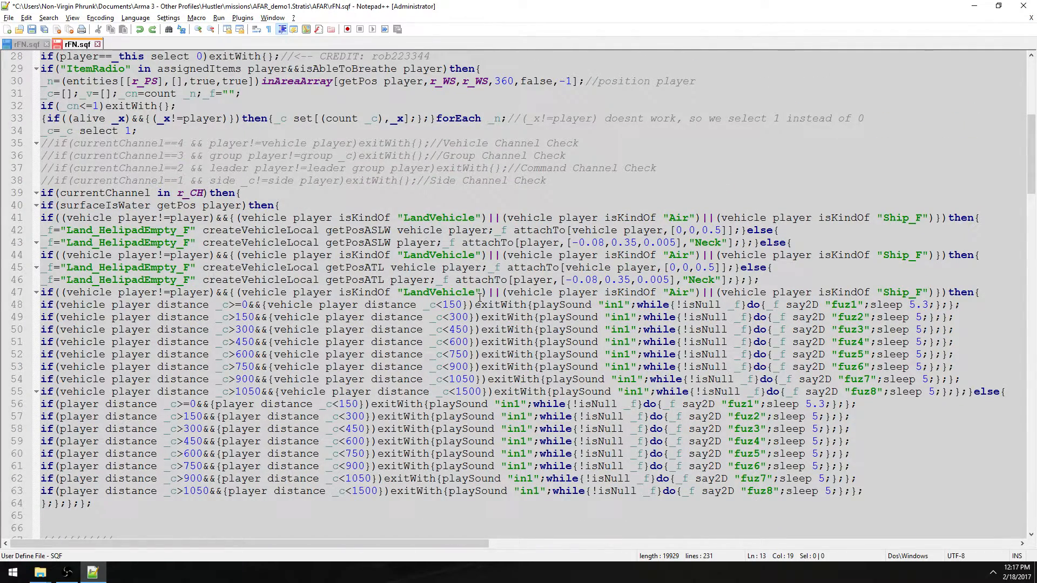
pyautogui.scroll(3)
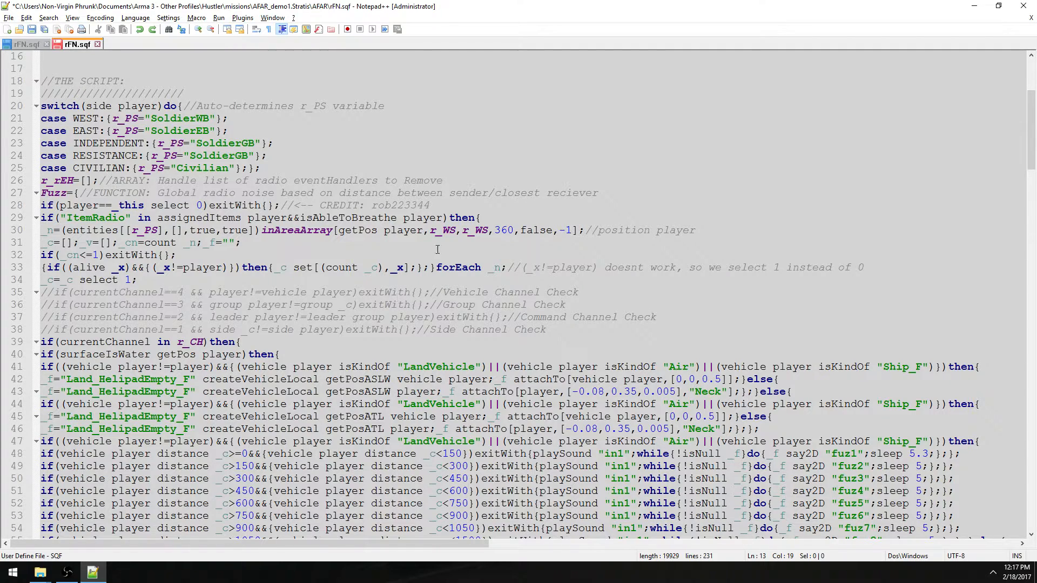
pyautogui.click(456, 230)
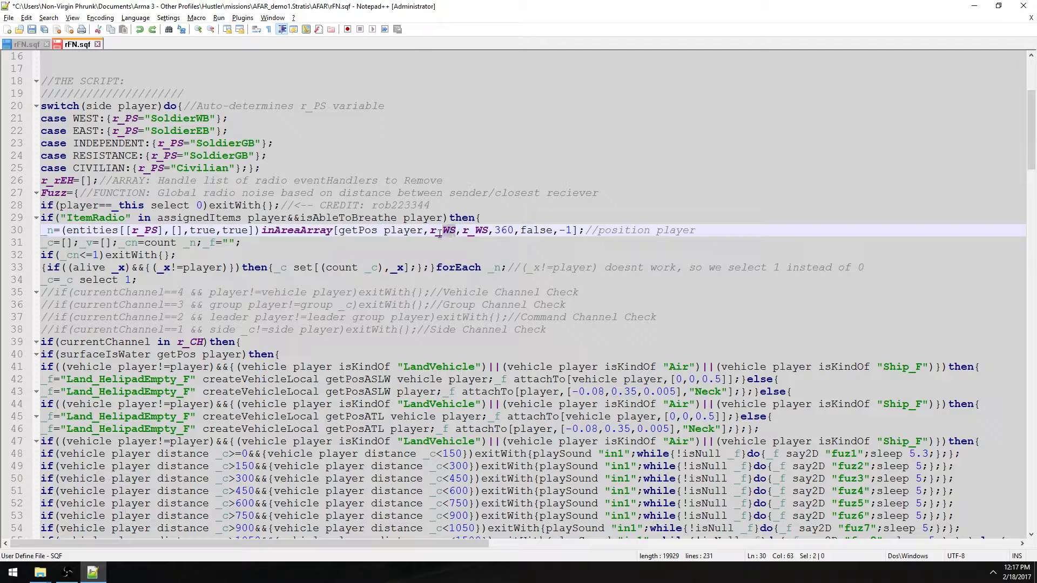
pyautogui.doubleClick(443, 230)
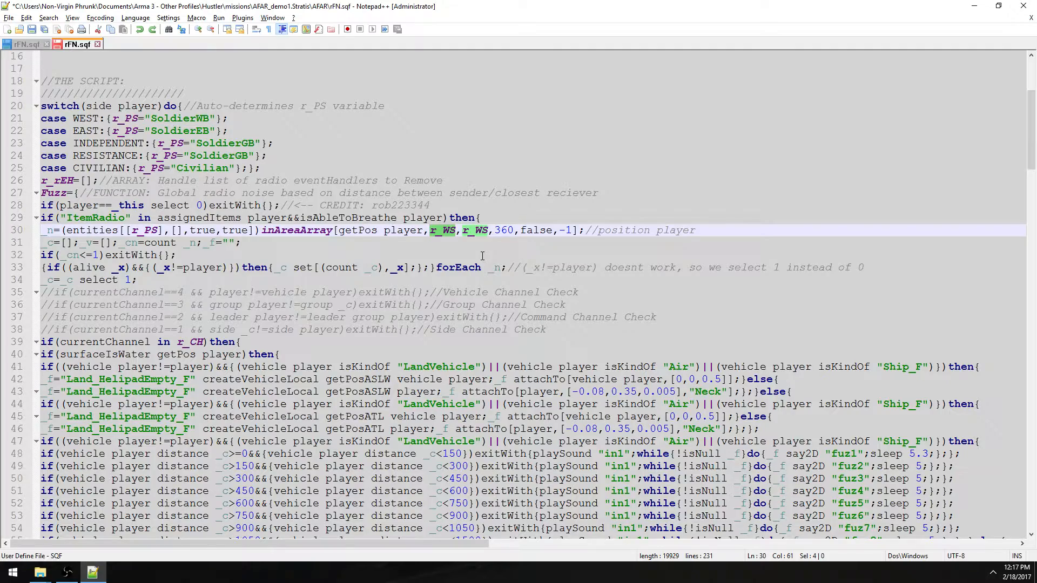
pyautogui.scroll(3)
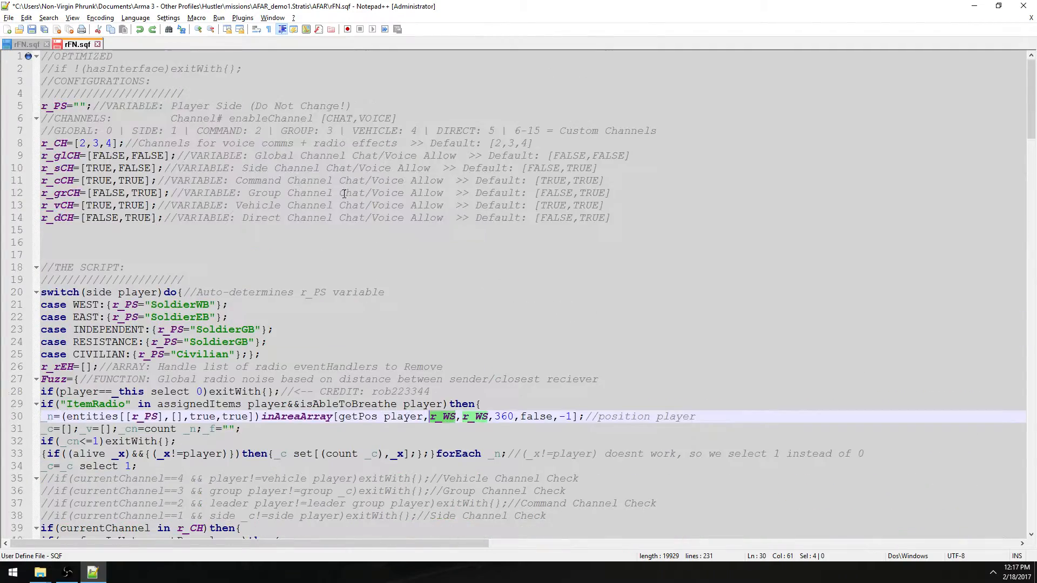
pyautogui.scroll(-3)
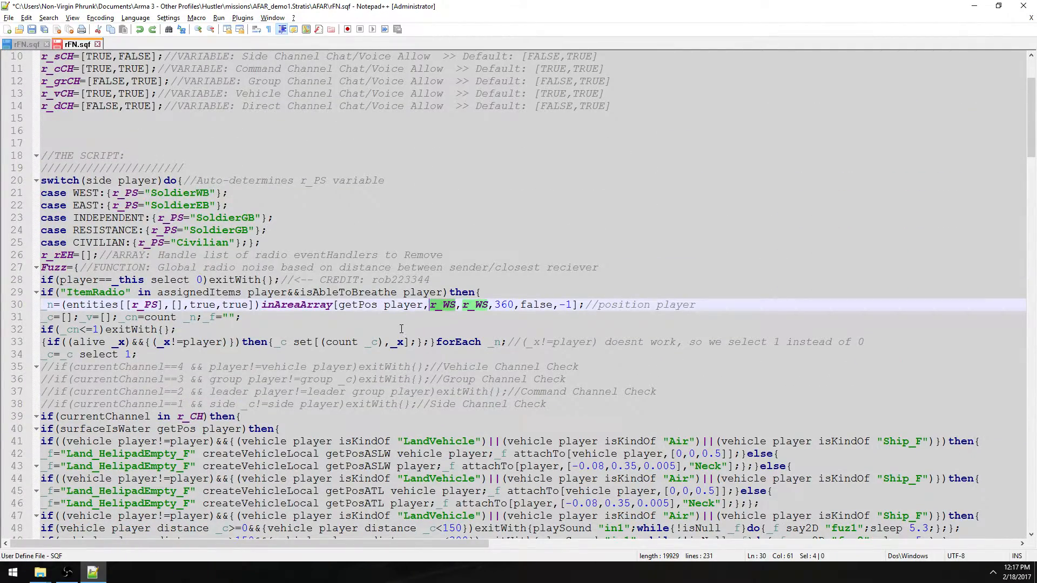
pyautogui.click(377, 292)
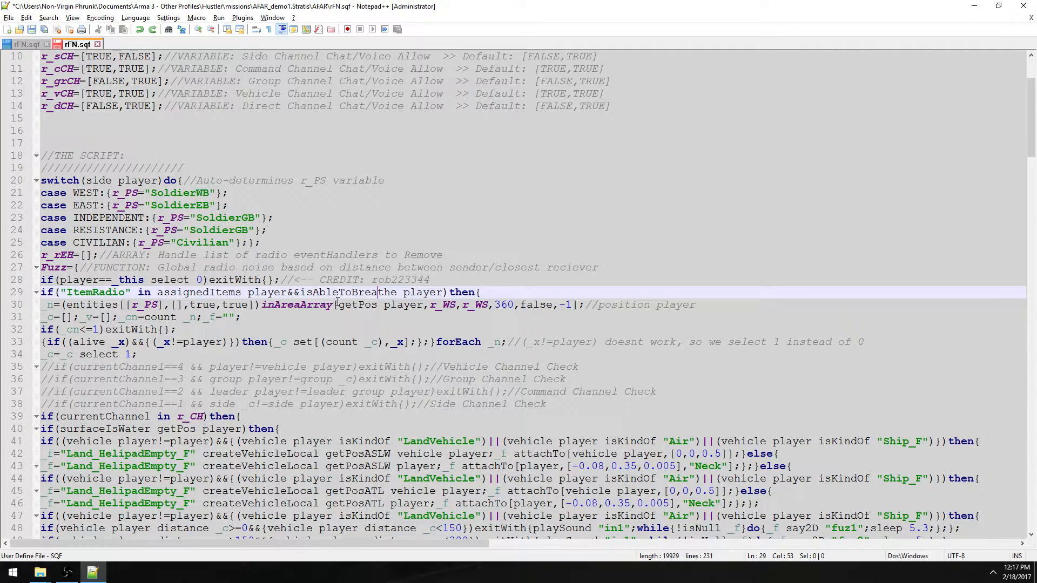
pyautogui.scroll(3)
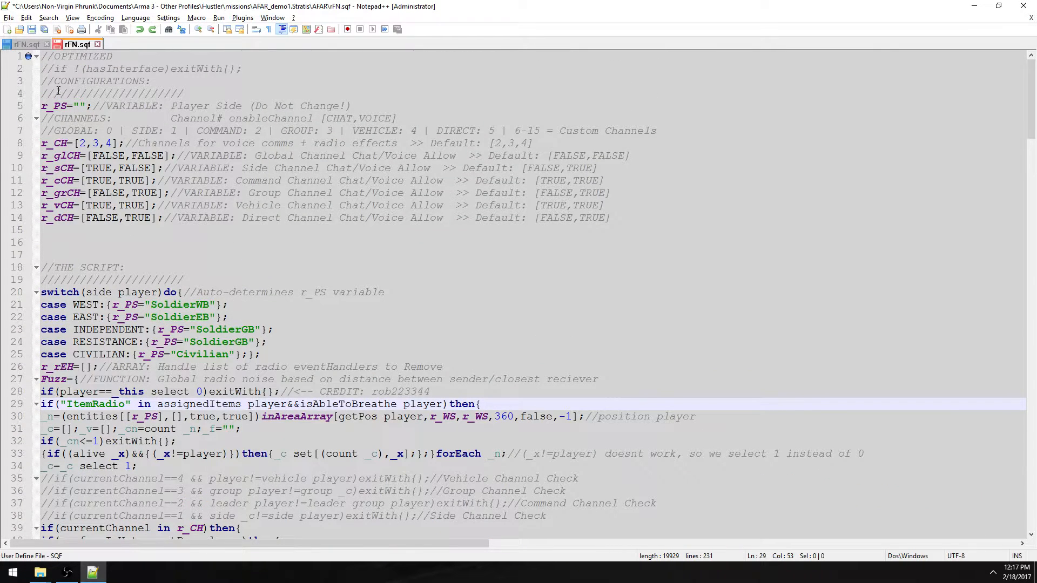
pyautogui.moveTo(26, 43)
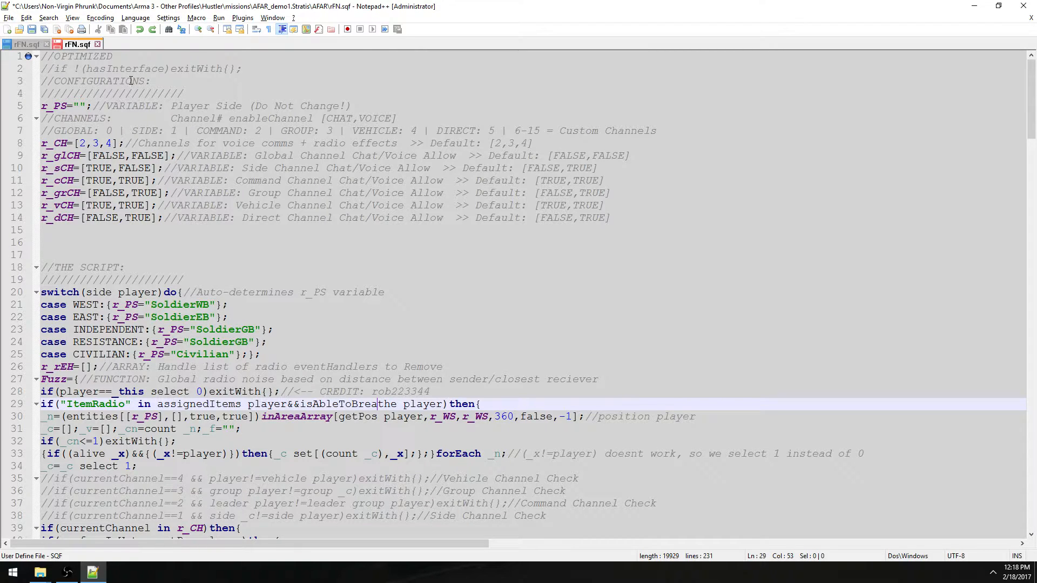
pyautogui.scroll(-3)
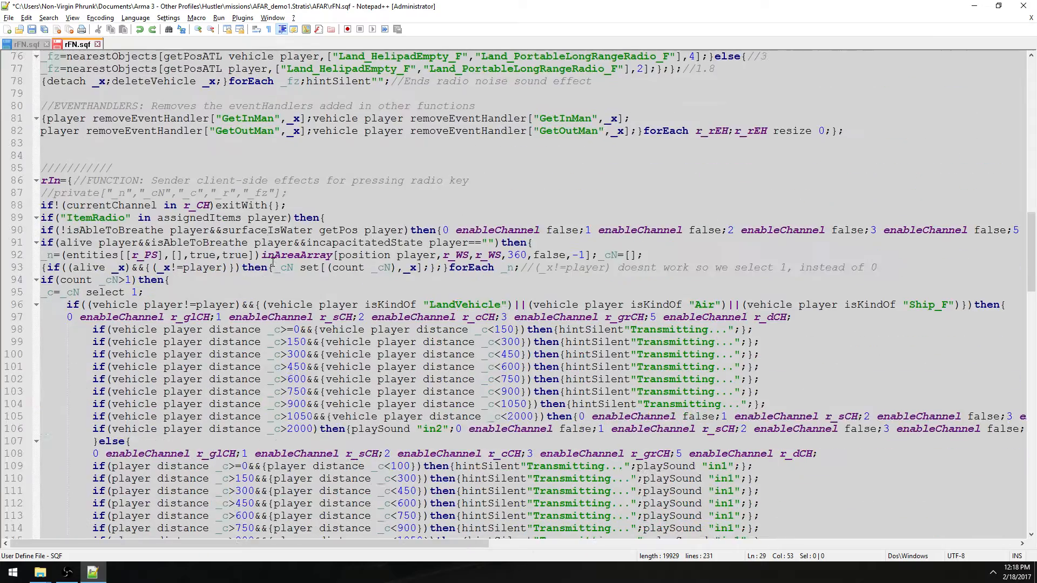
pyautogui.scroll(-3)
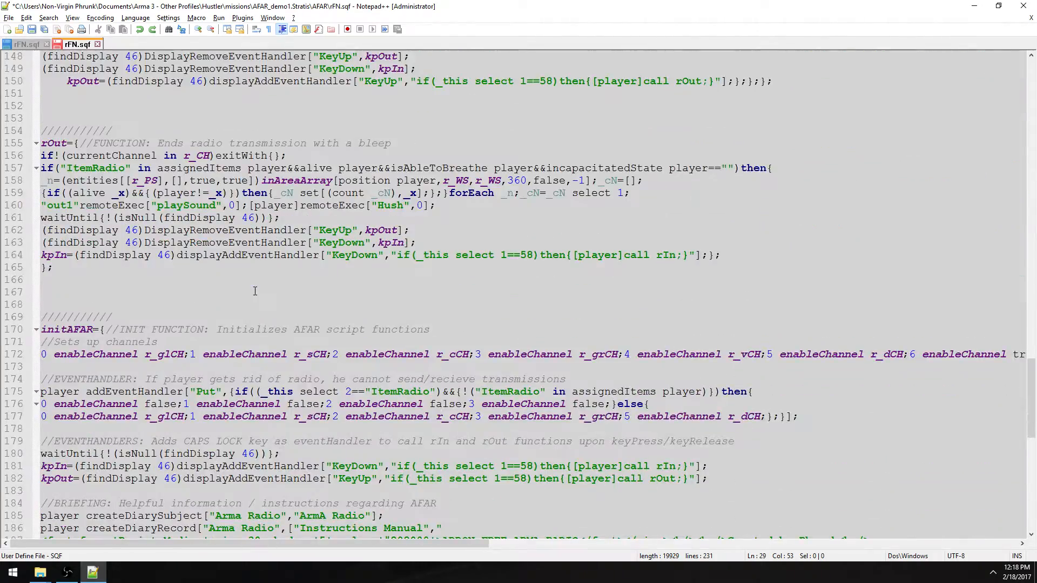
pyautogui.scroll(3)
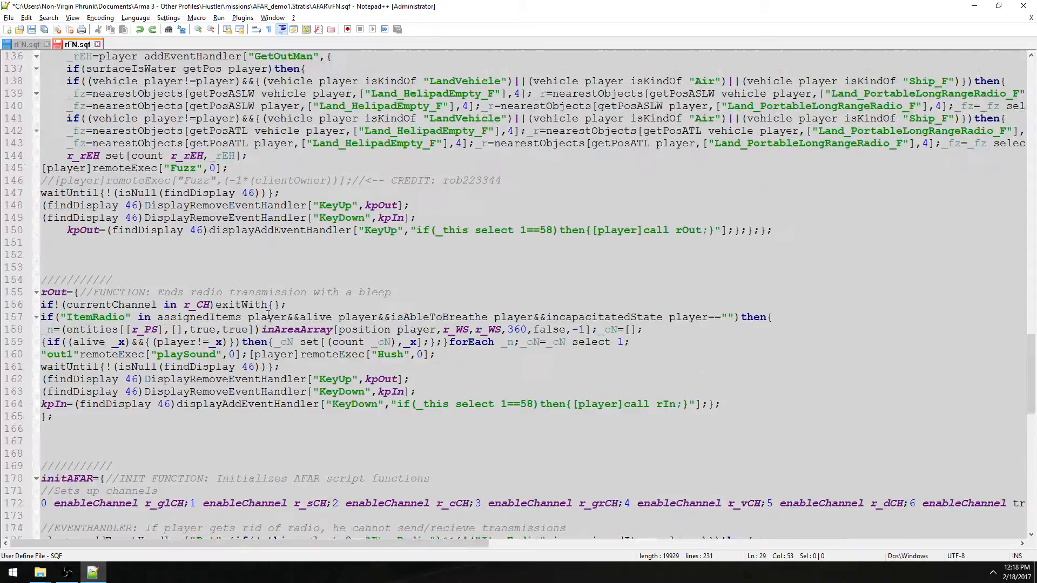
pyautogui.scroll(-3)
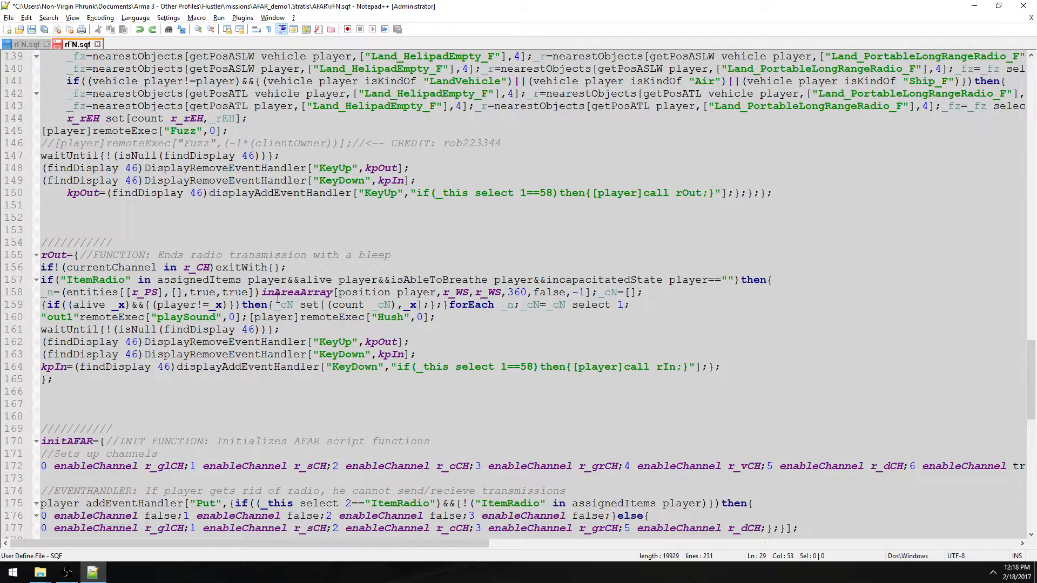
pyautogui.moveTo(262, 302)
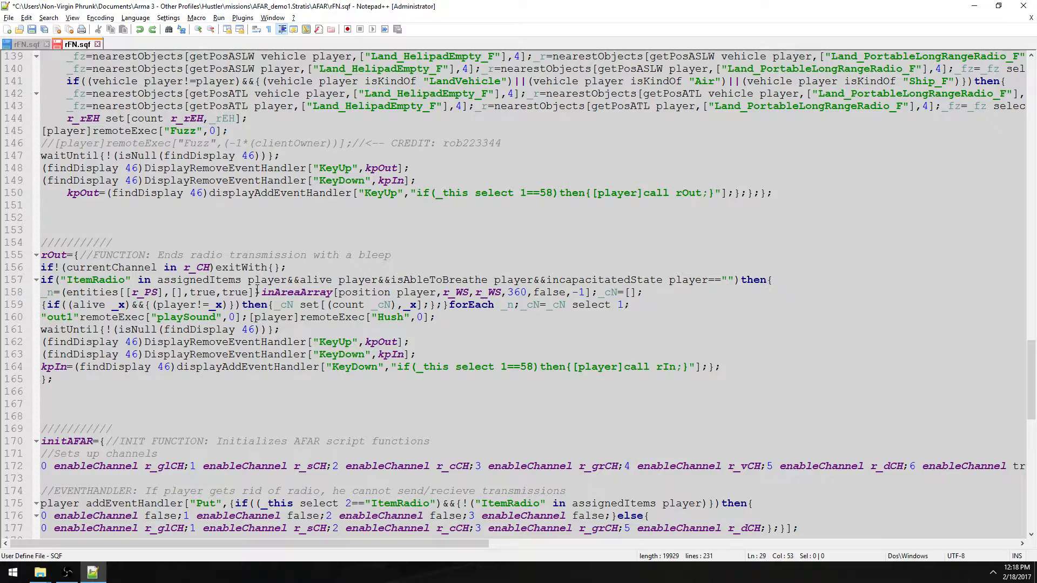
pyautogui.scroll(3)
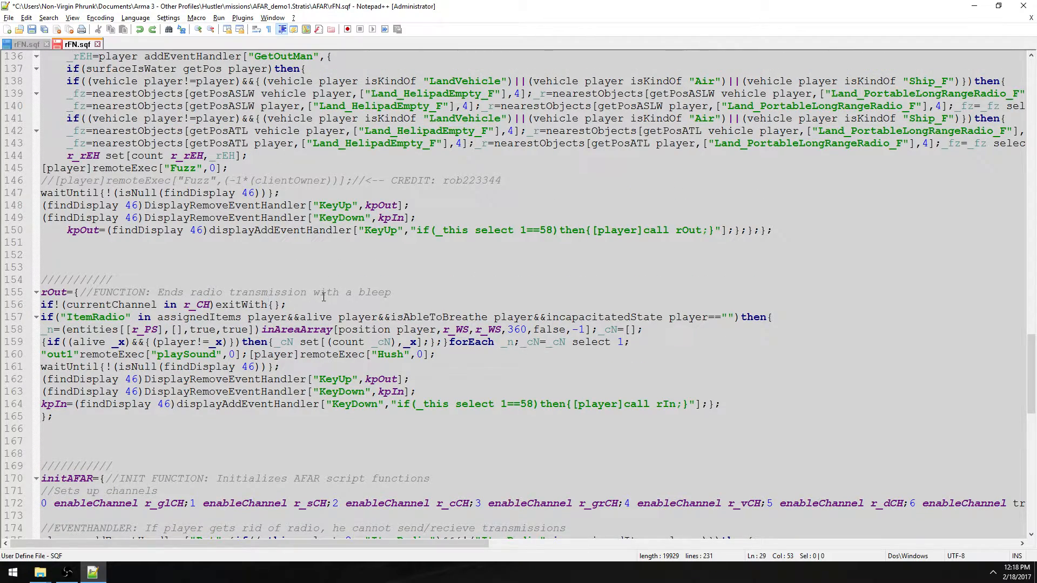
pyautogui.scroll(-3)
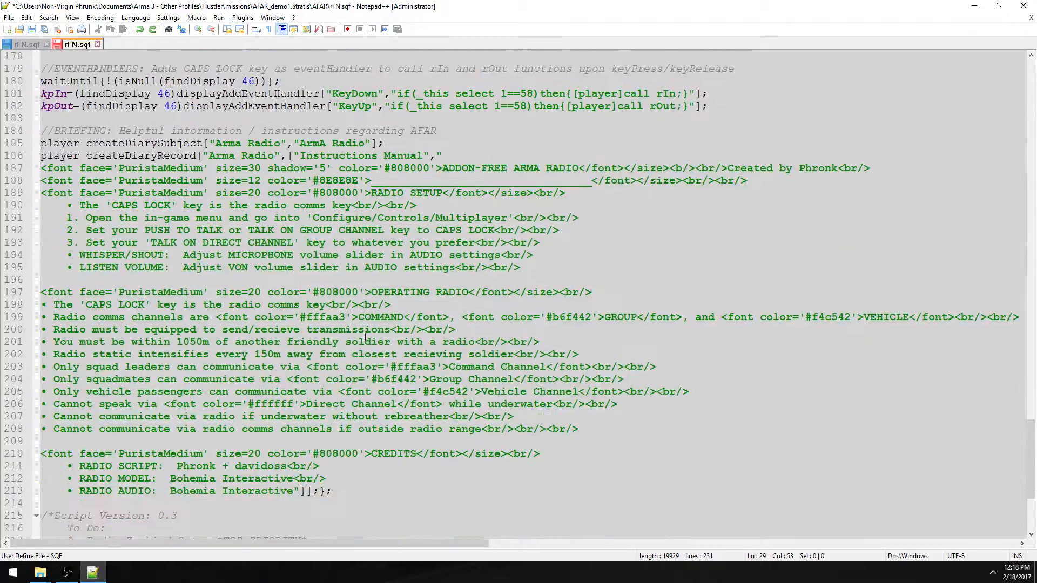
pyautogui.scroll(3)
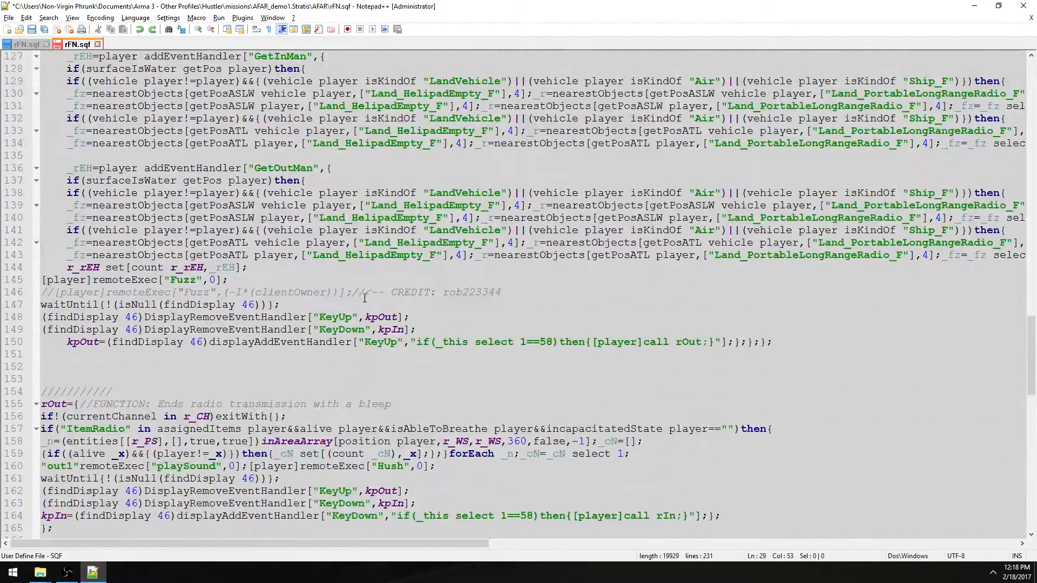
pyautogui.press('ctrl+Home')
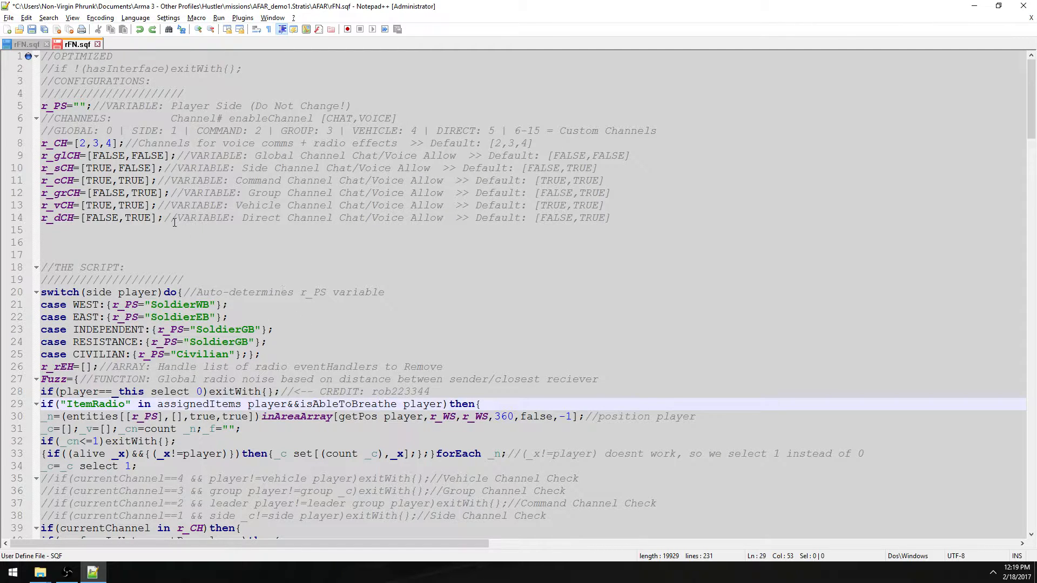
pyautogui.click(284, 267)
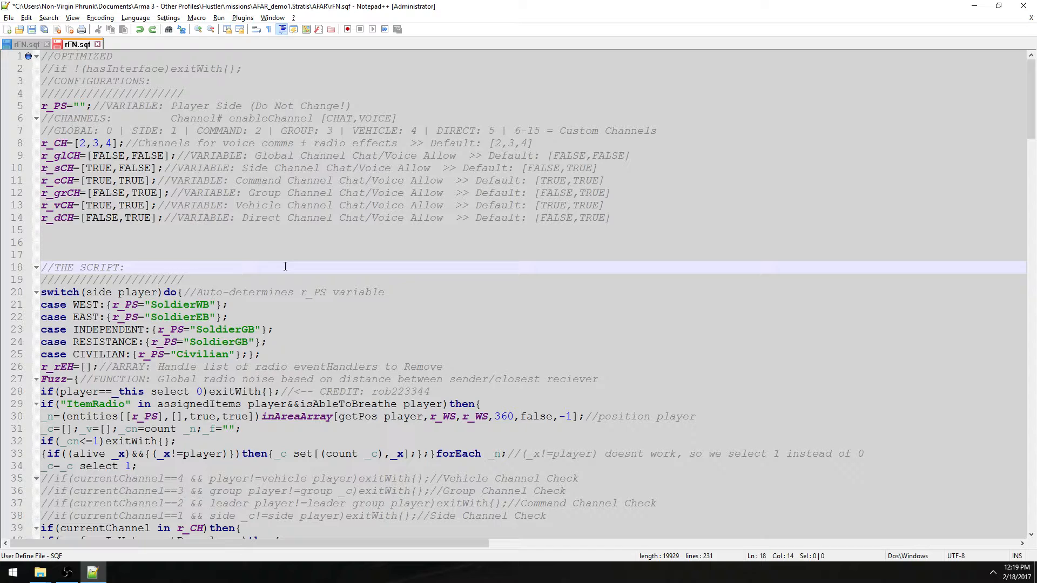
pyautogui.click(126, 267)
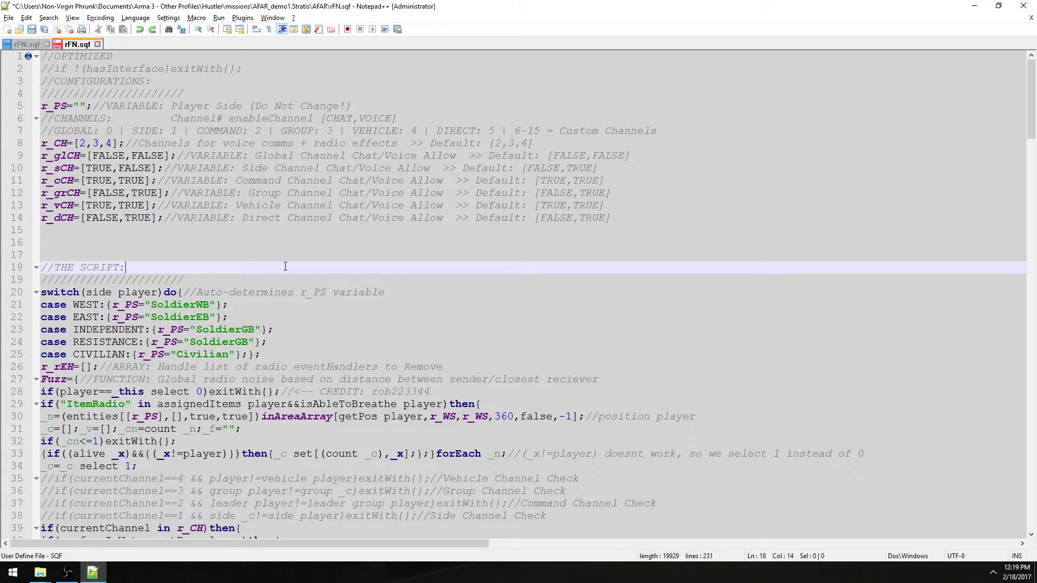